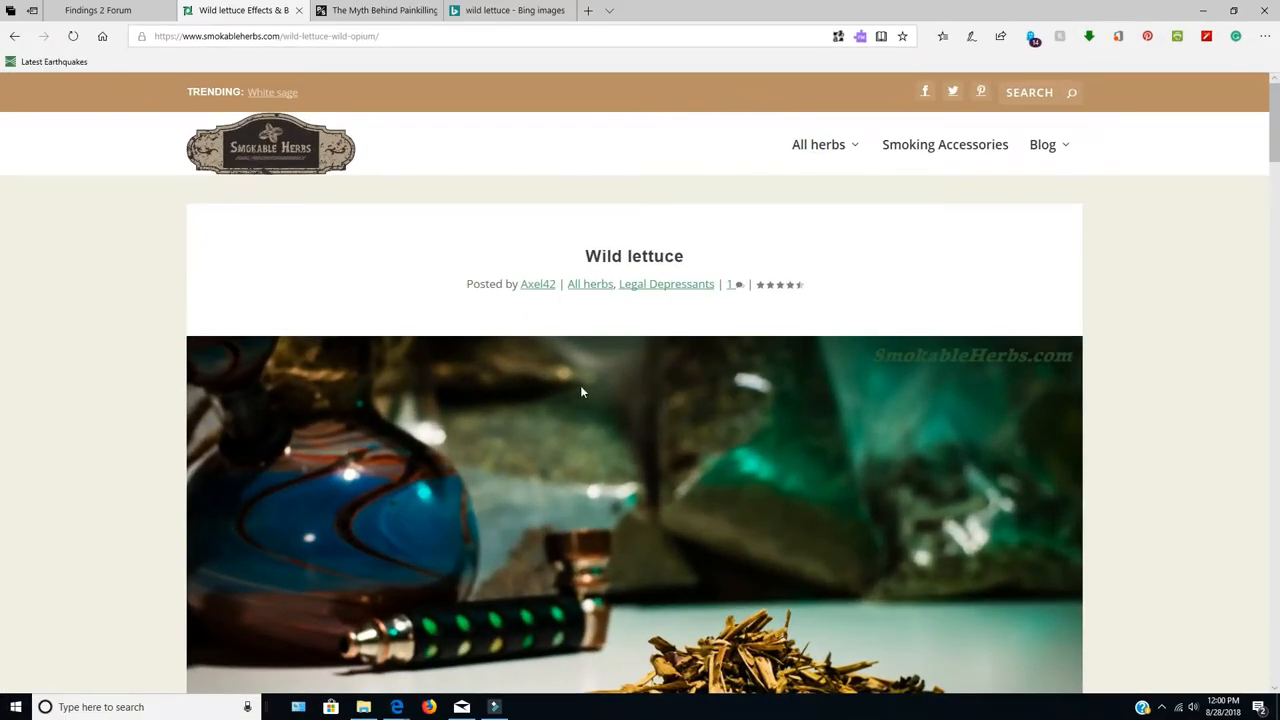
mouse_move(436, 420)
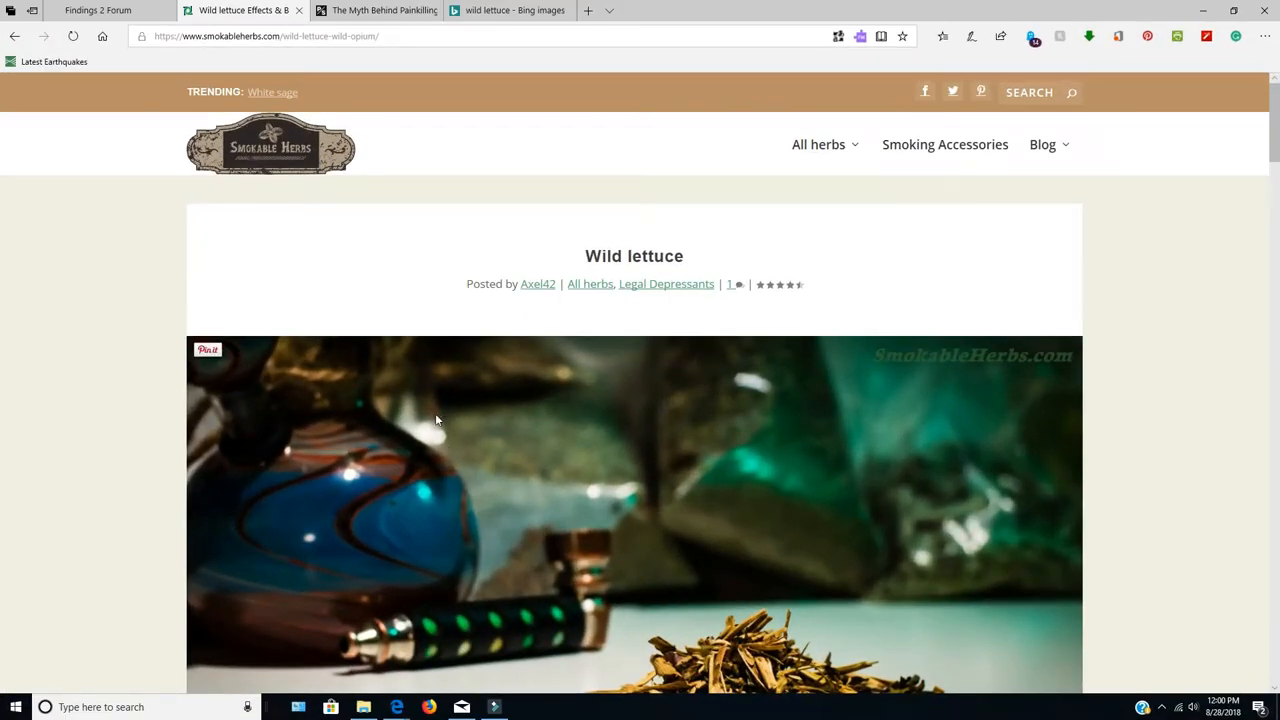
Read the wild lettuce article's history and uses for anxiety, sleep, pain, migraines and asthma
scroll("down", 3)
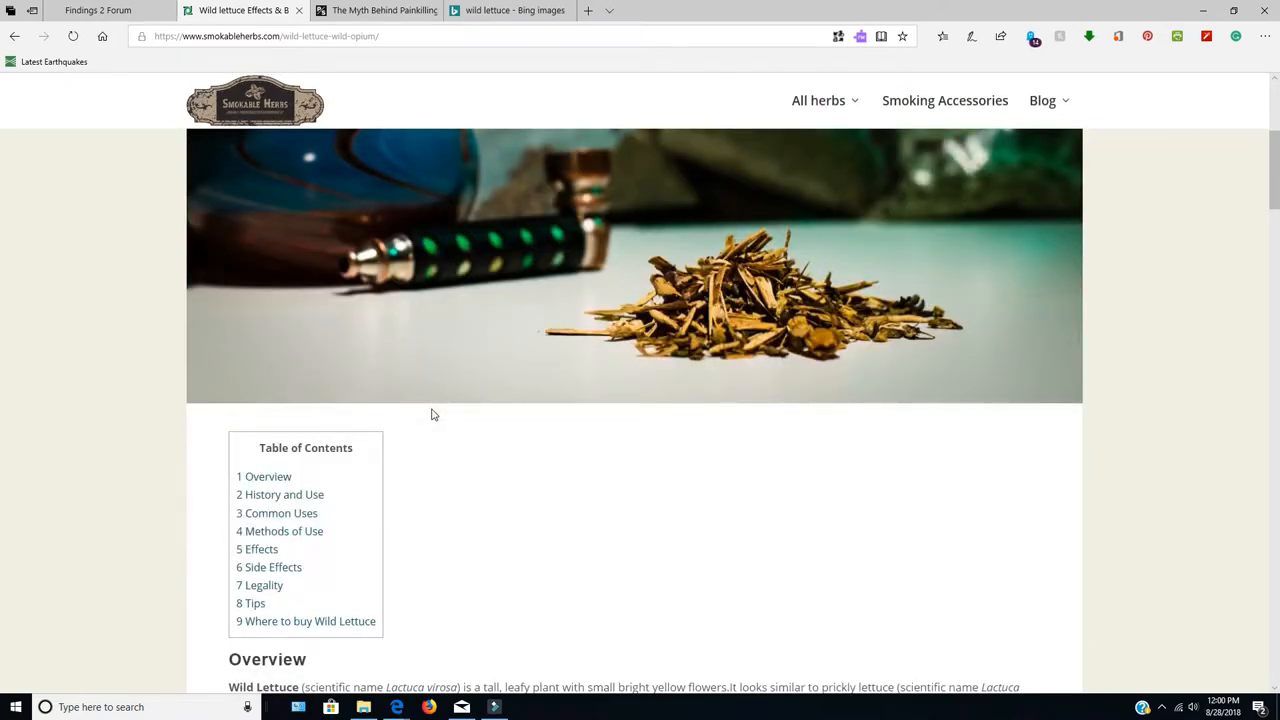
scroll("down", 3)
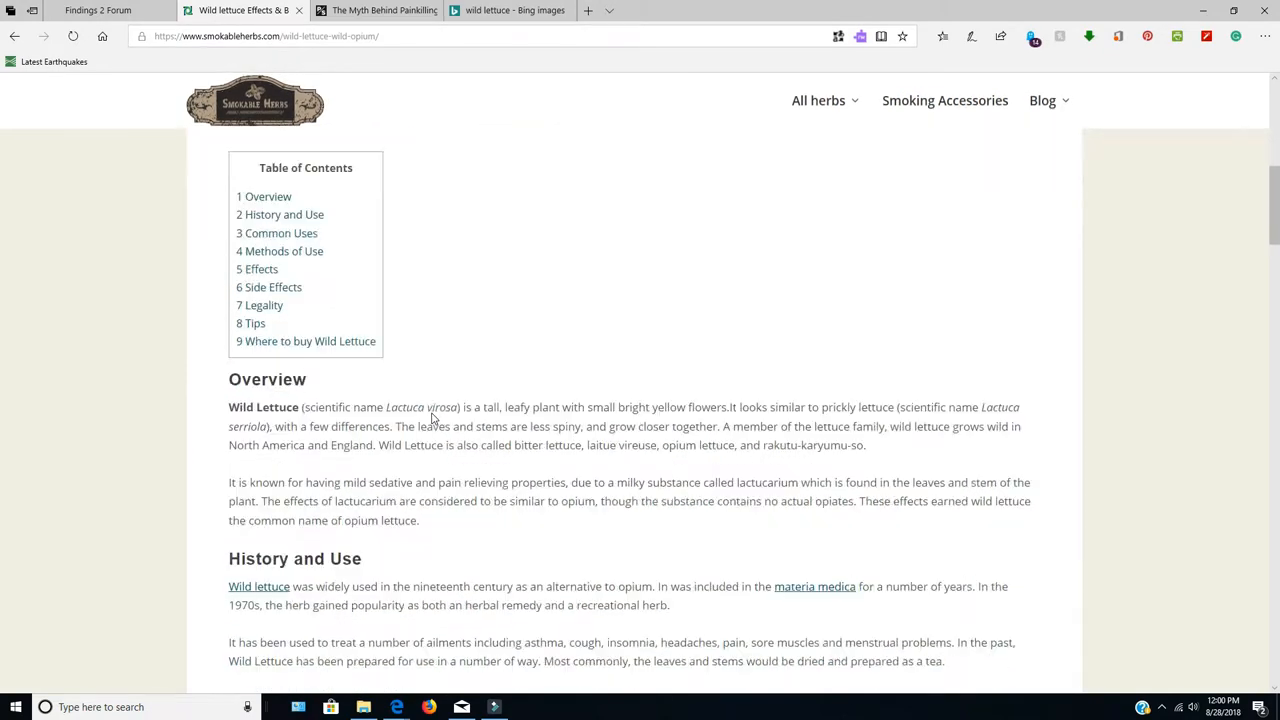
scroll("down", 3)
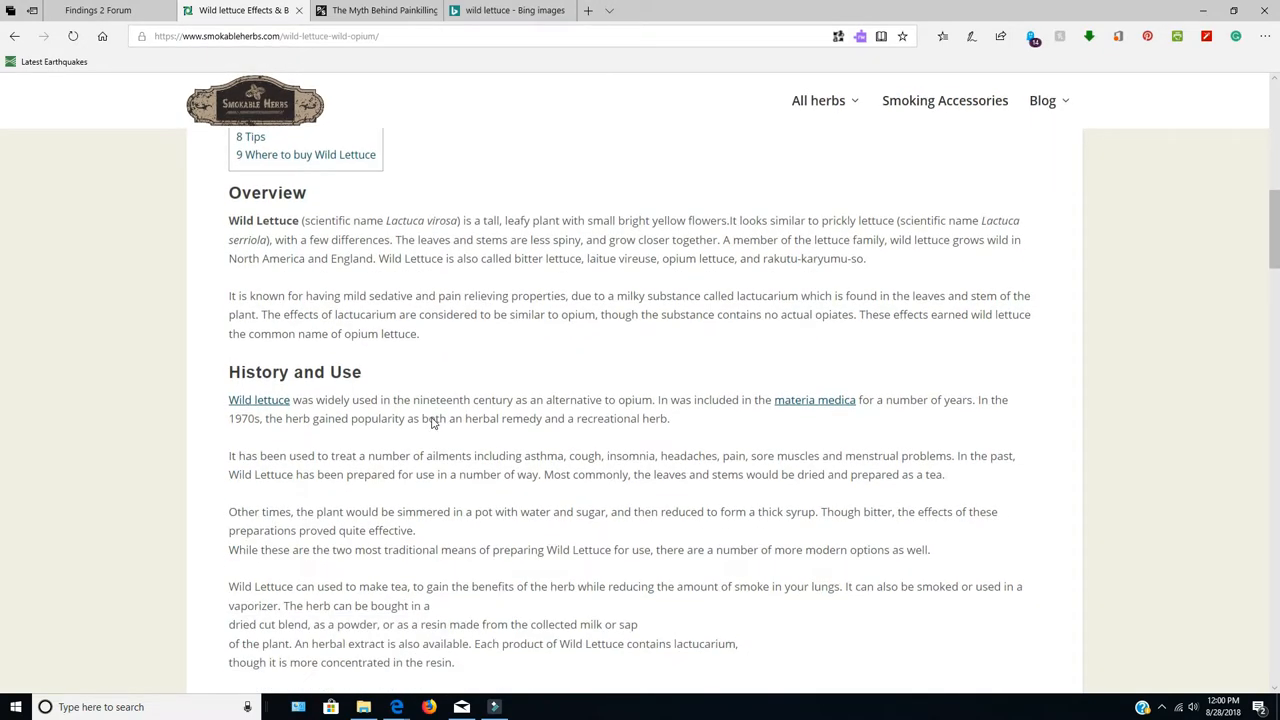
scroll("down", 3)
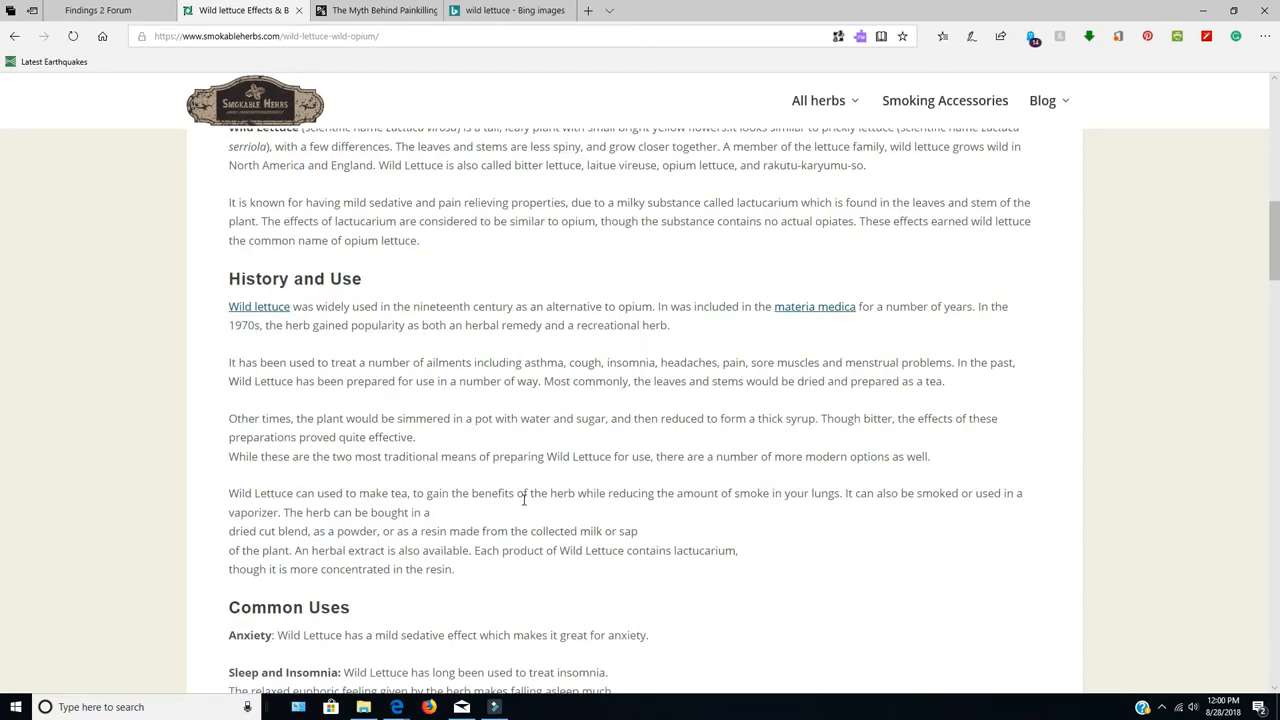
scroll("down", 3)
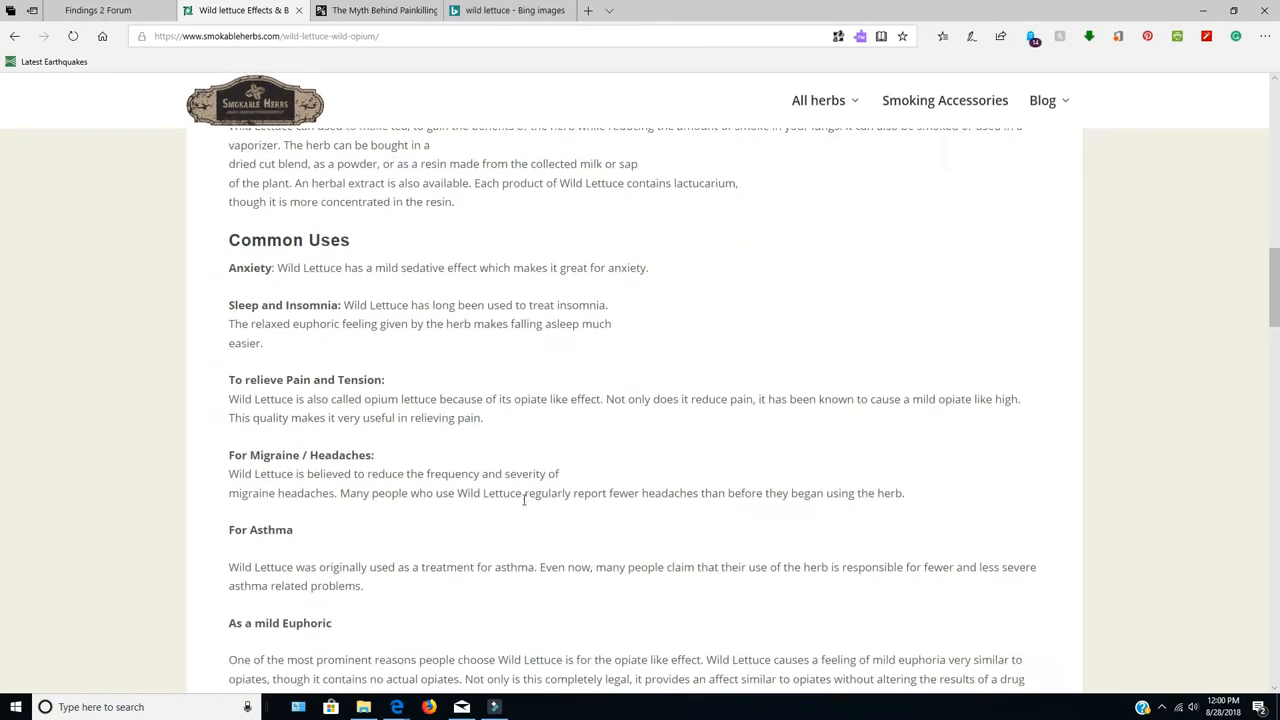
scroll("up", 3)
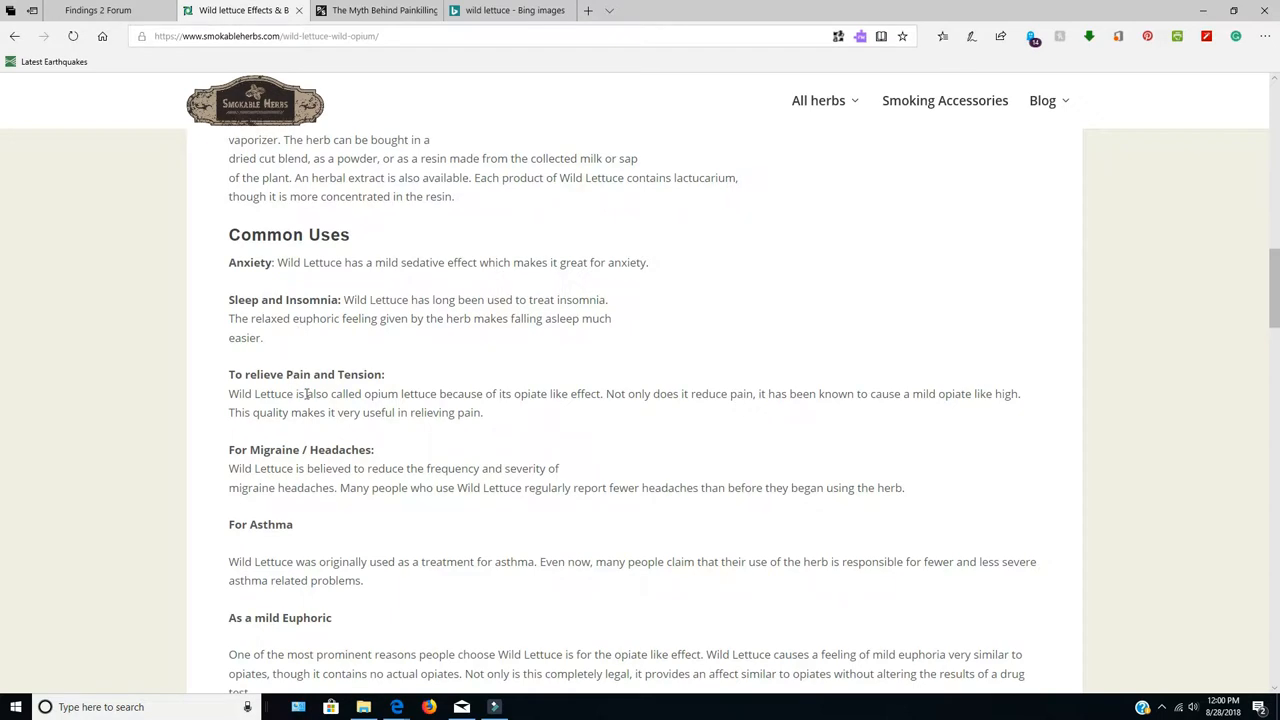
mouse_move(303, 488)
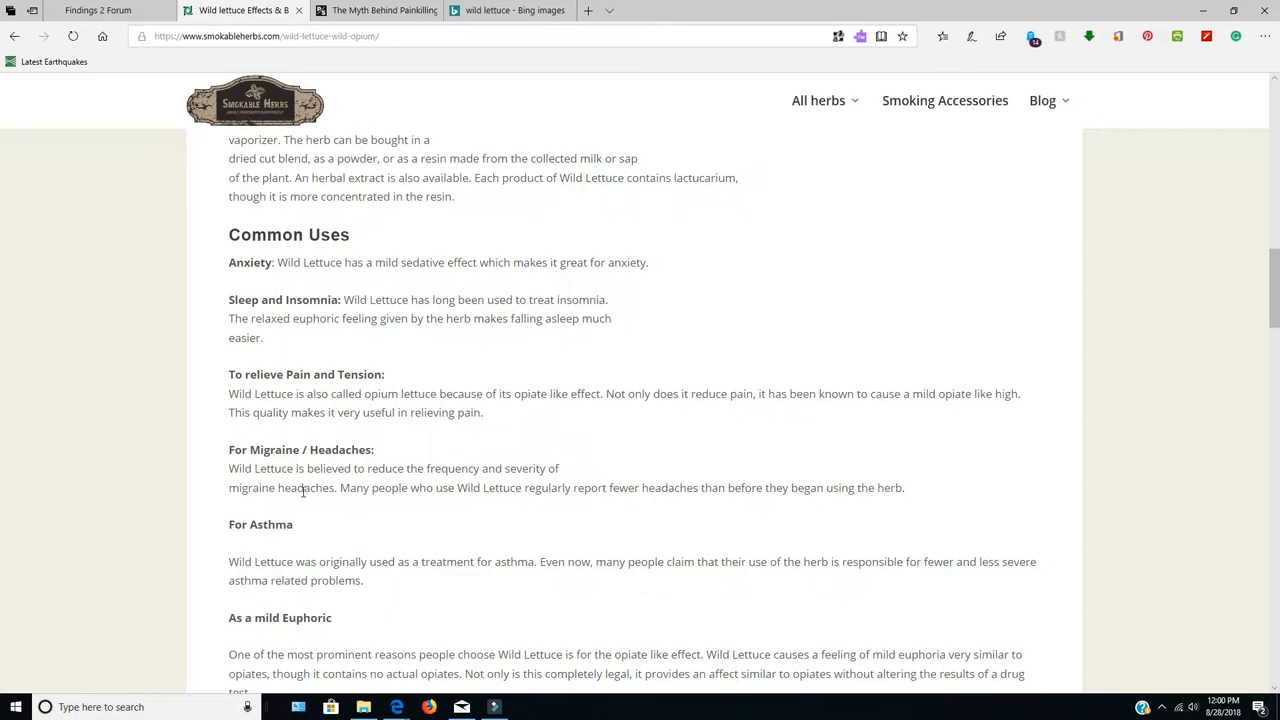
scroll("down", 3)
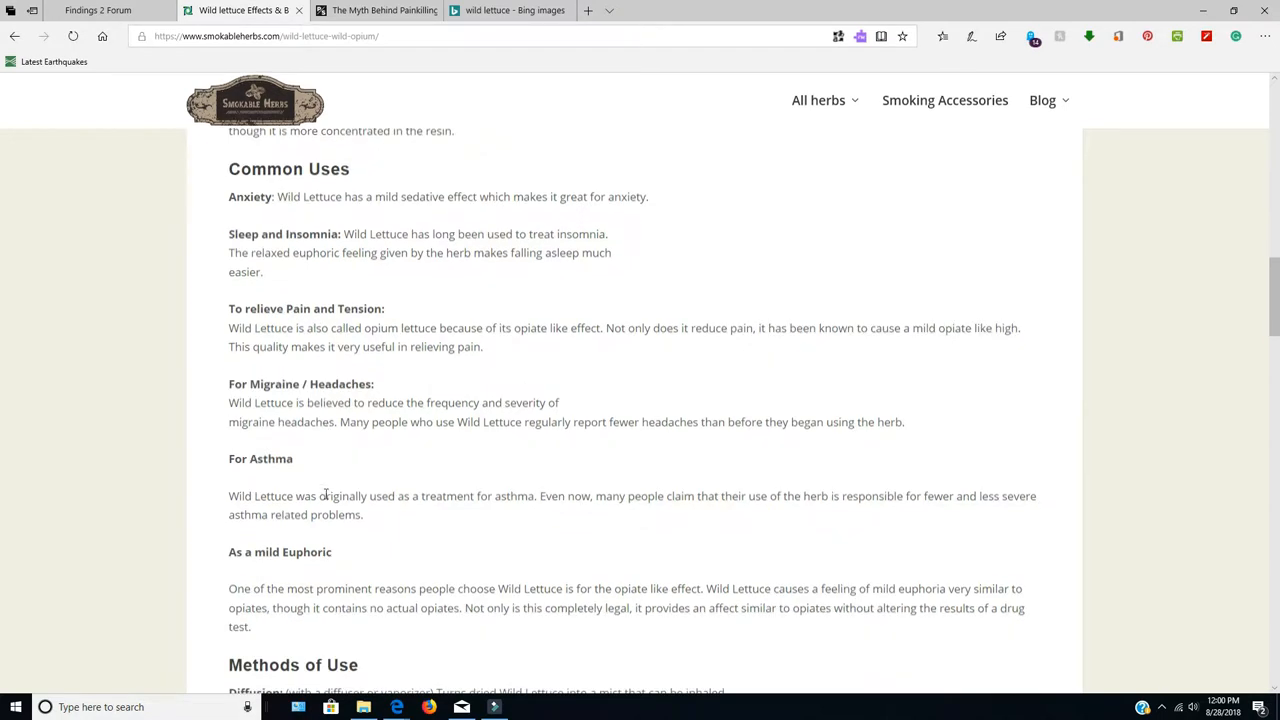
scroll("down", 3)
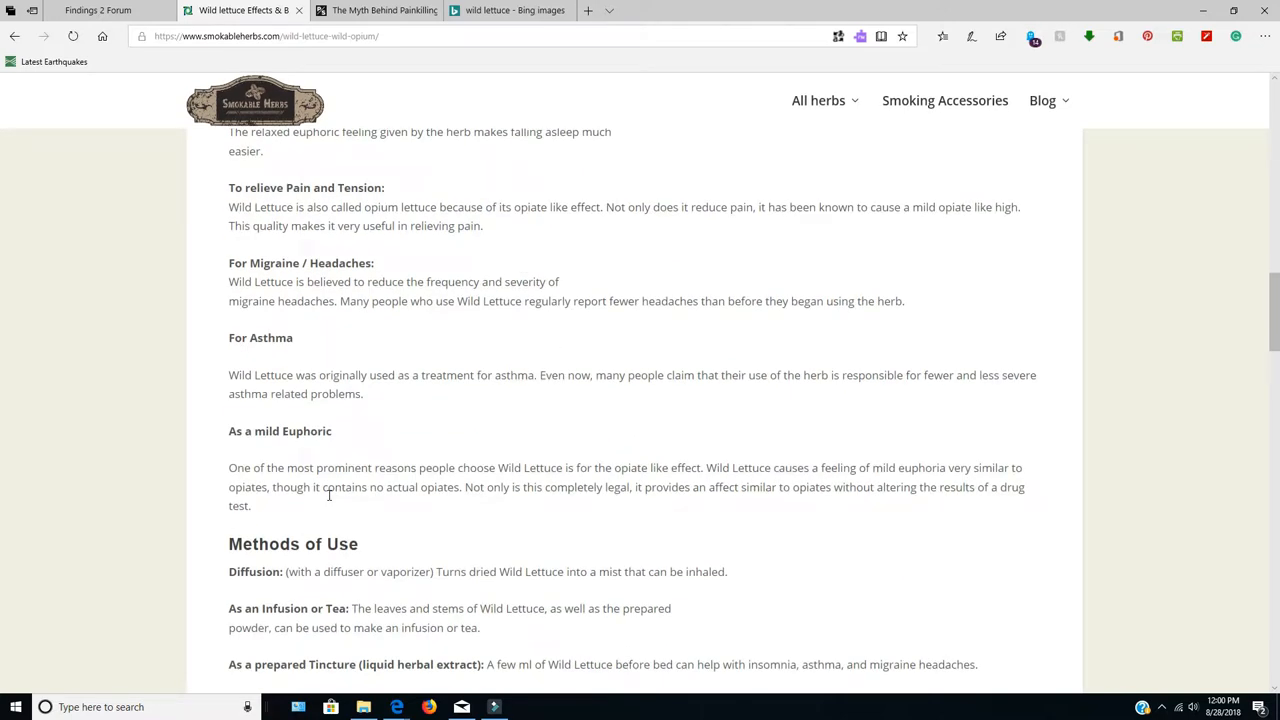
mouse_move(330, 500)
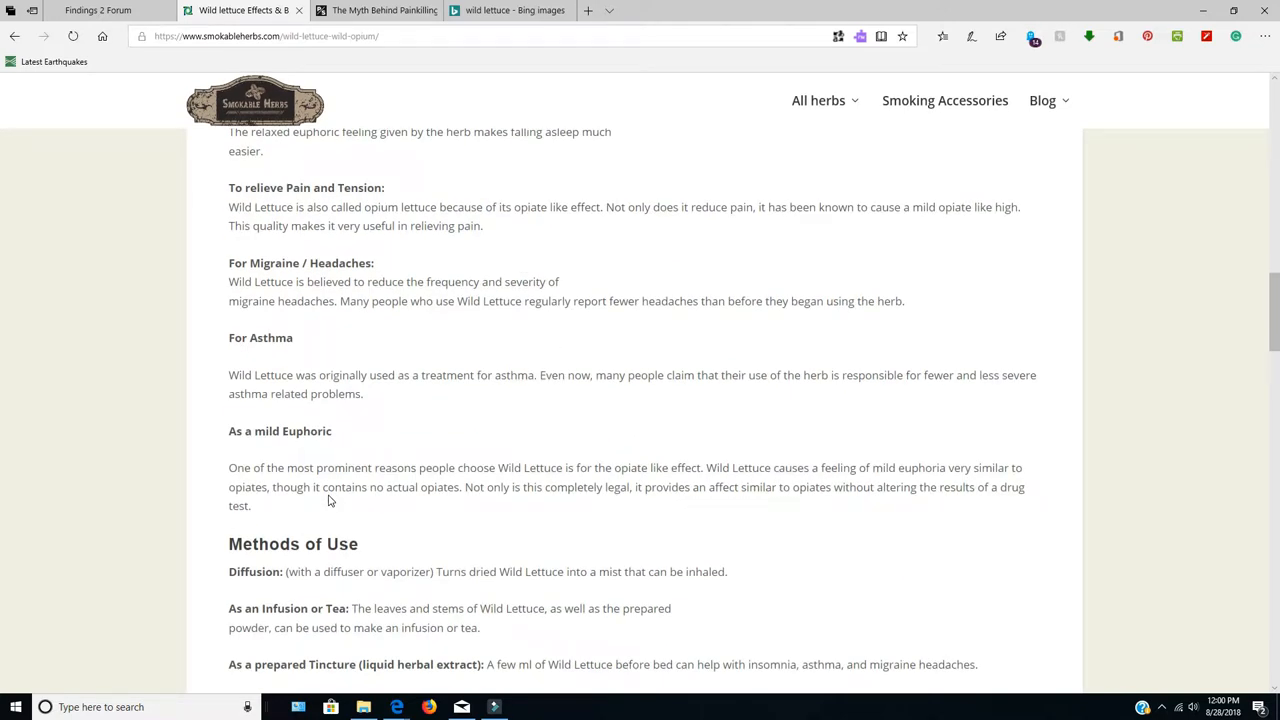
scroll("up", 3)
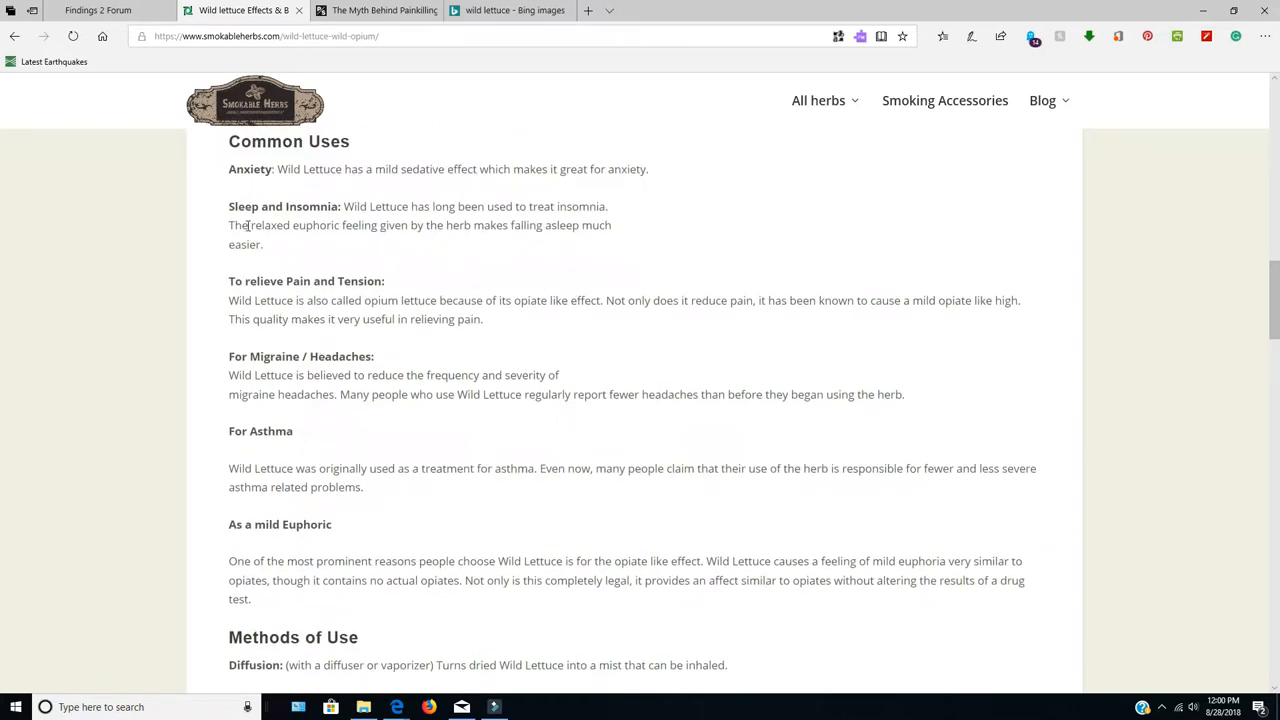
mouse_move(318, 222)
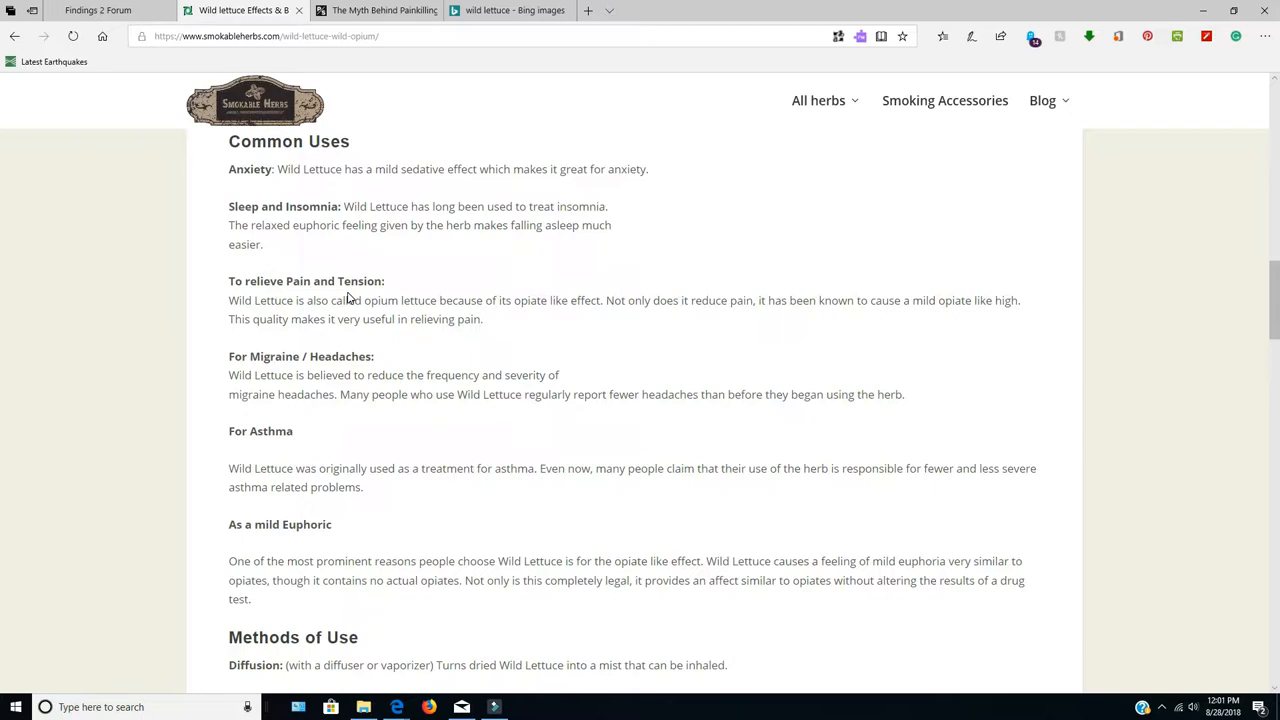
mouse_move(483, 341)
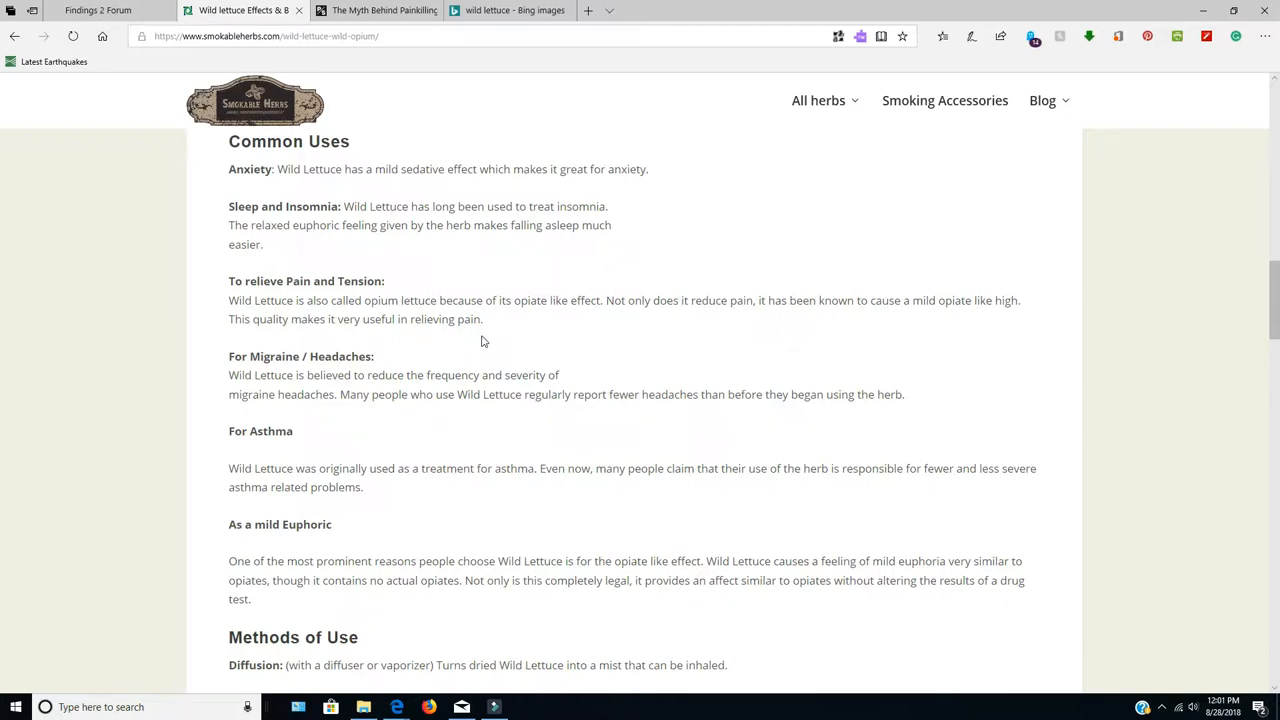
mouse_move(615, 378)
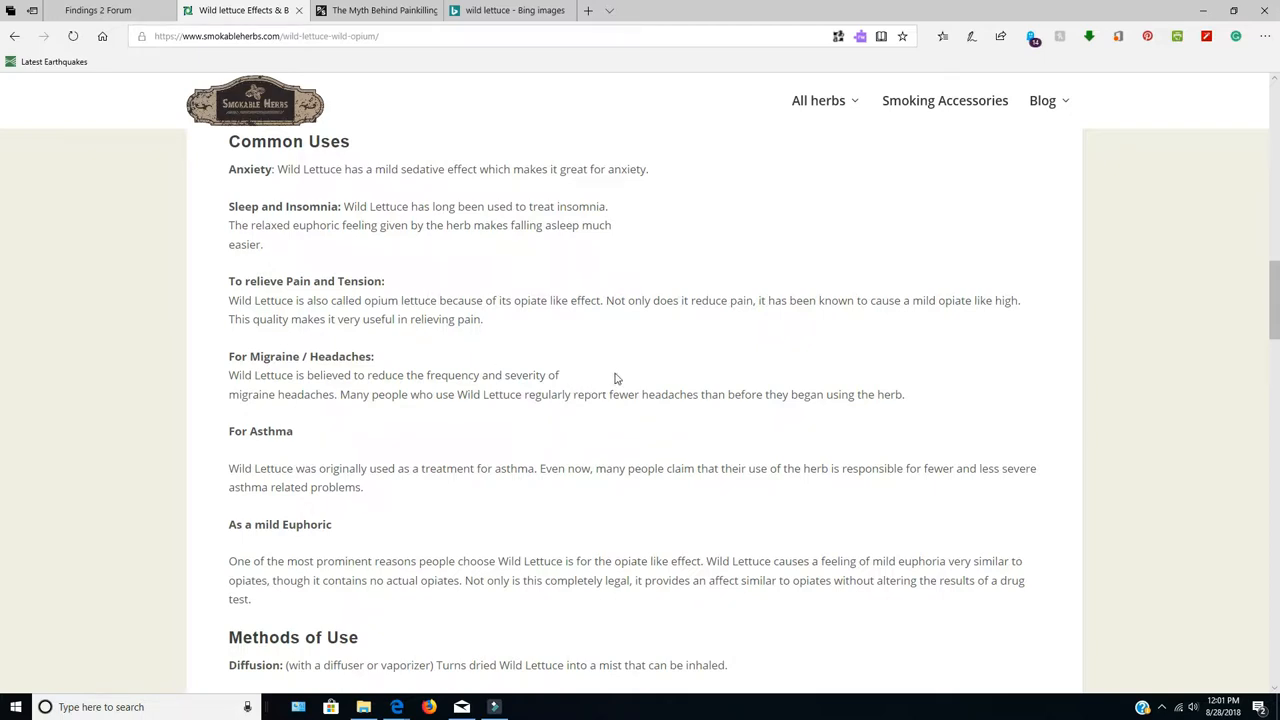
Scroll past Methods of Use to the Effects list: relaxation, sleepiness, sedation, euphoria
scroll("down", 3)
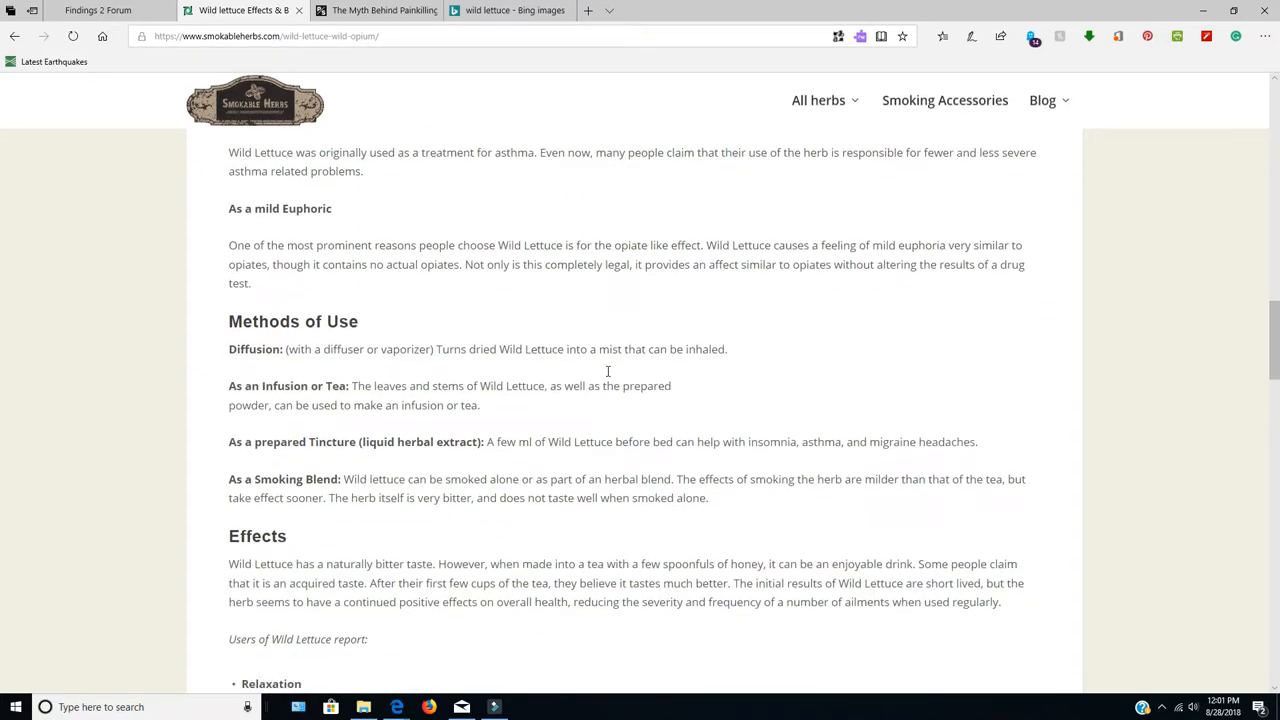
scroll("down", 3)
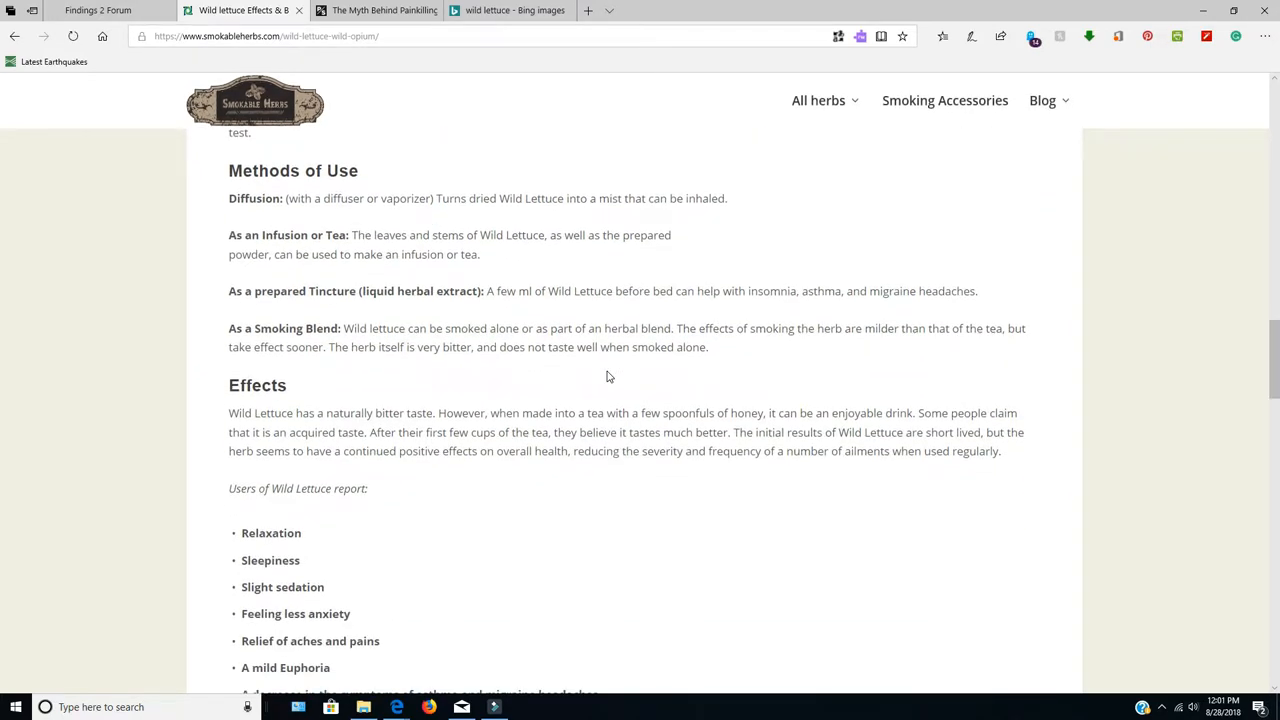
mouse_move(414, 371)
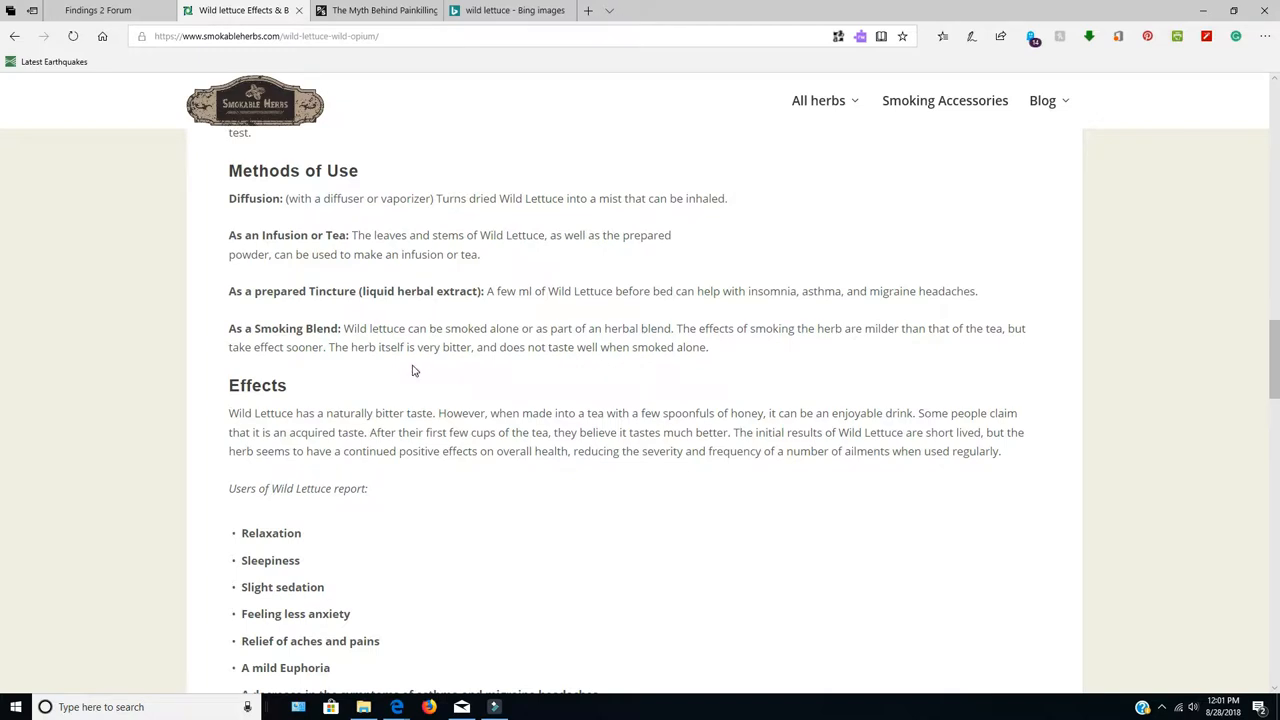
mouse_move(412, 315)
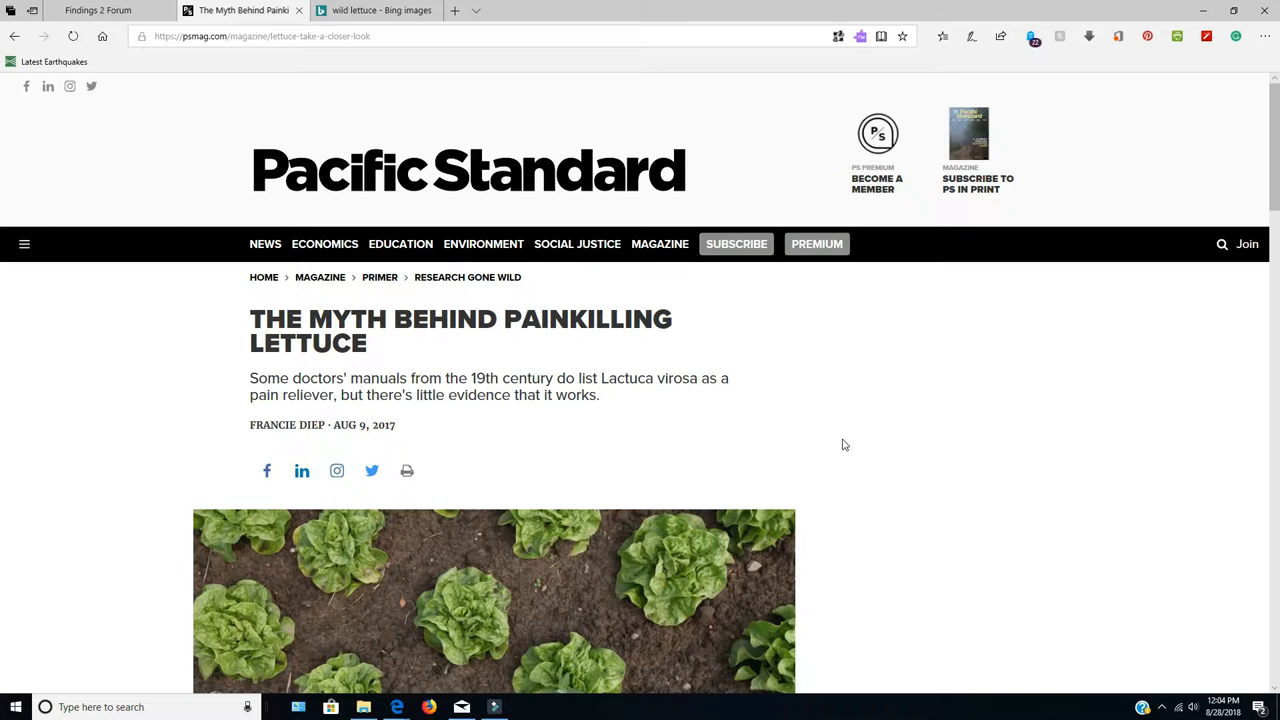
mouse_move(308, 378)
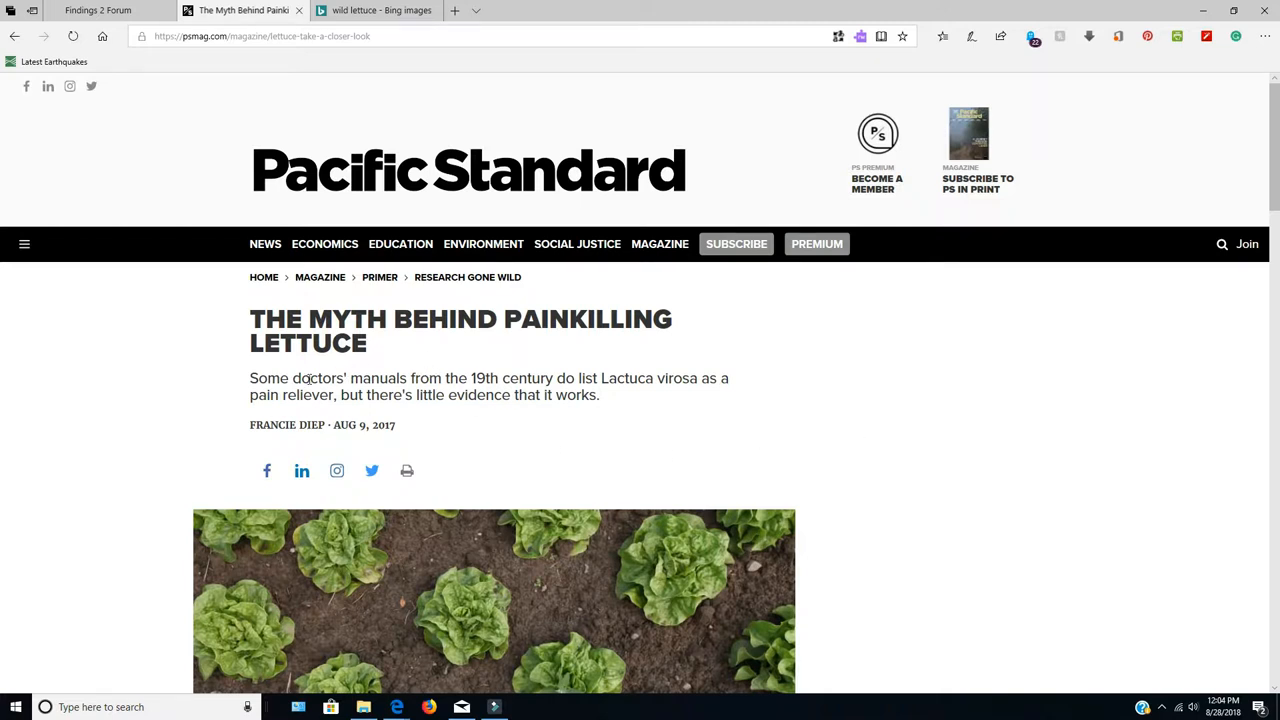
mouse_move(490, 400)
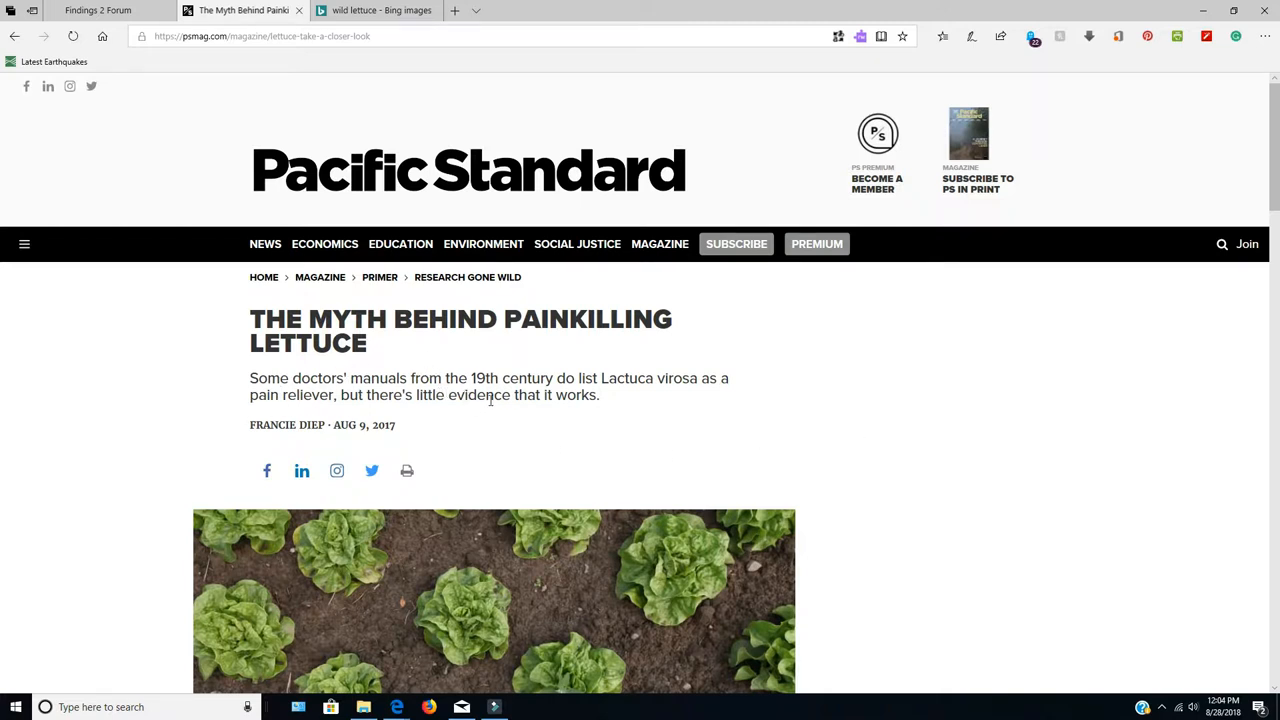
mouse_move(705, 432)
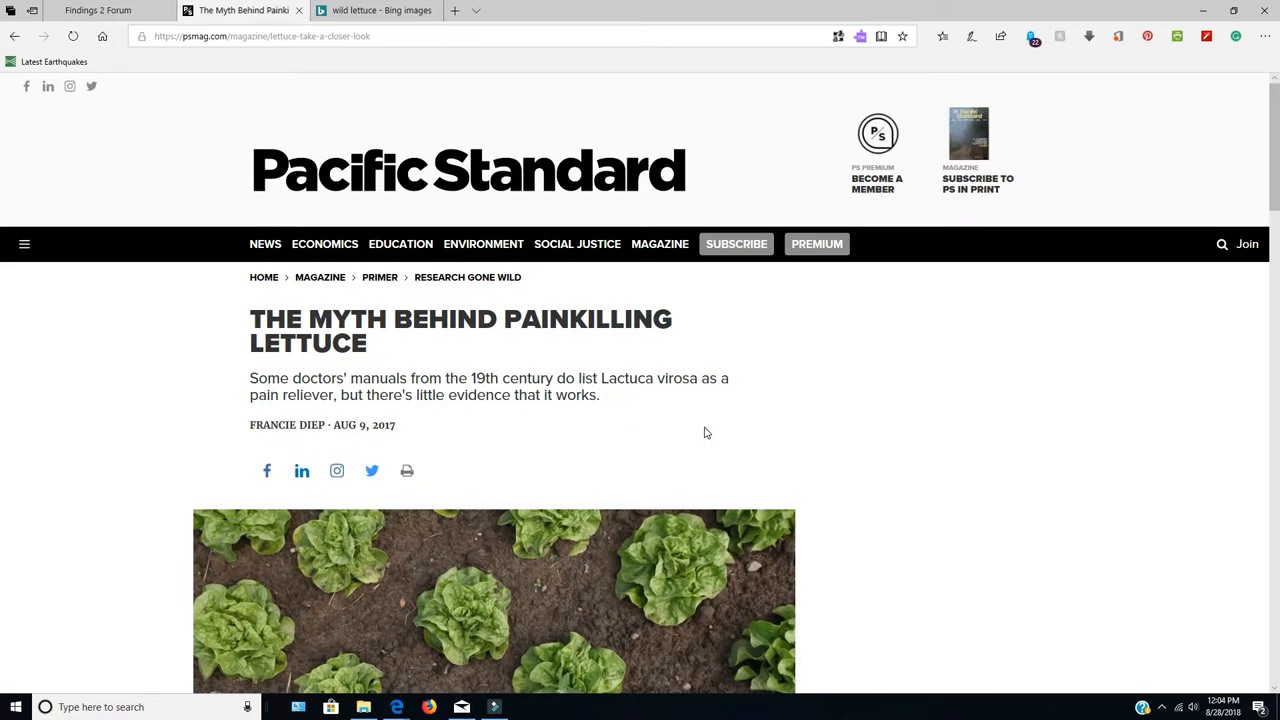
mouse_move(701, 395)
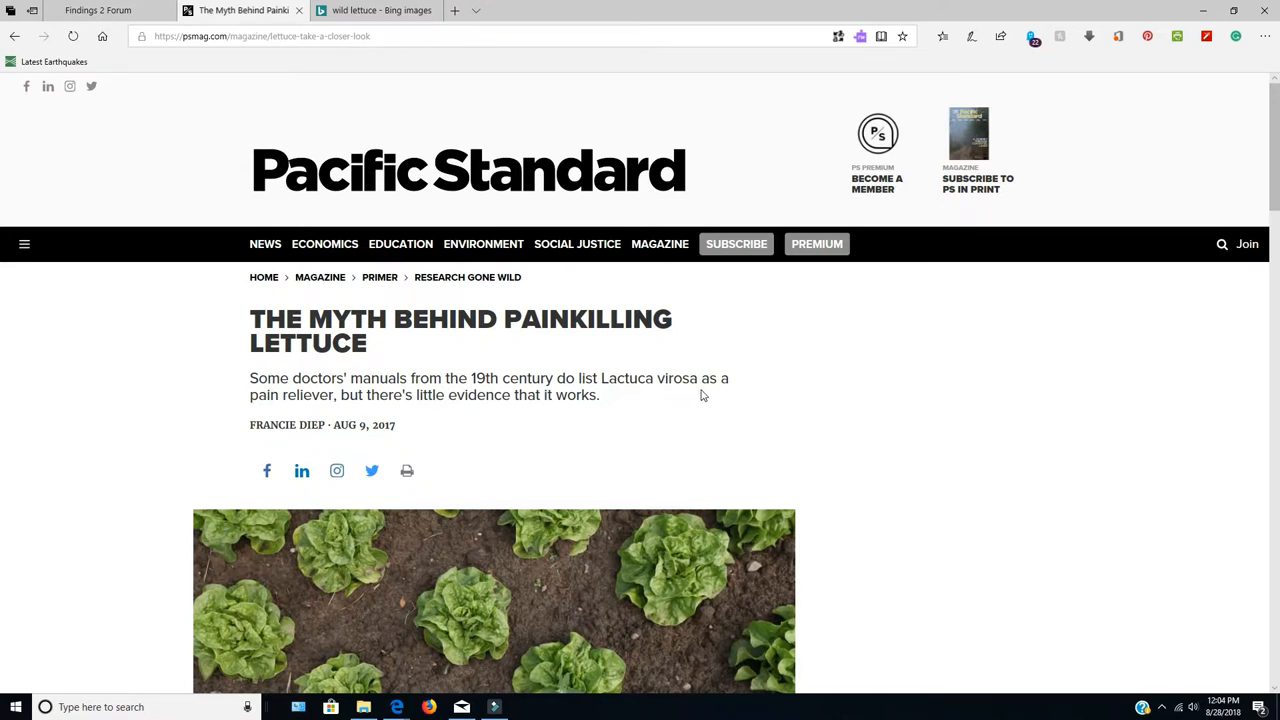
mouse_move(1003, 495)
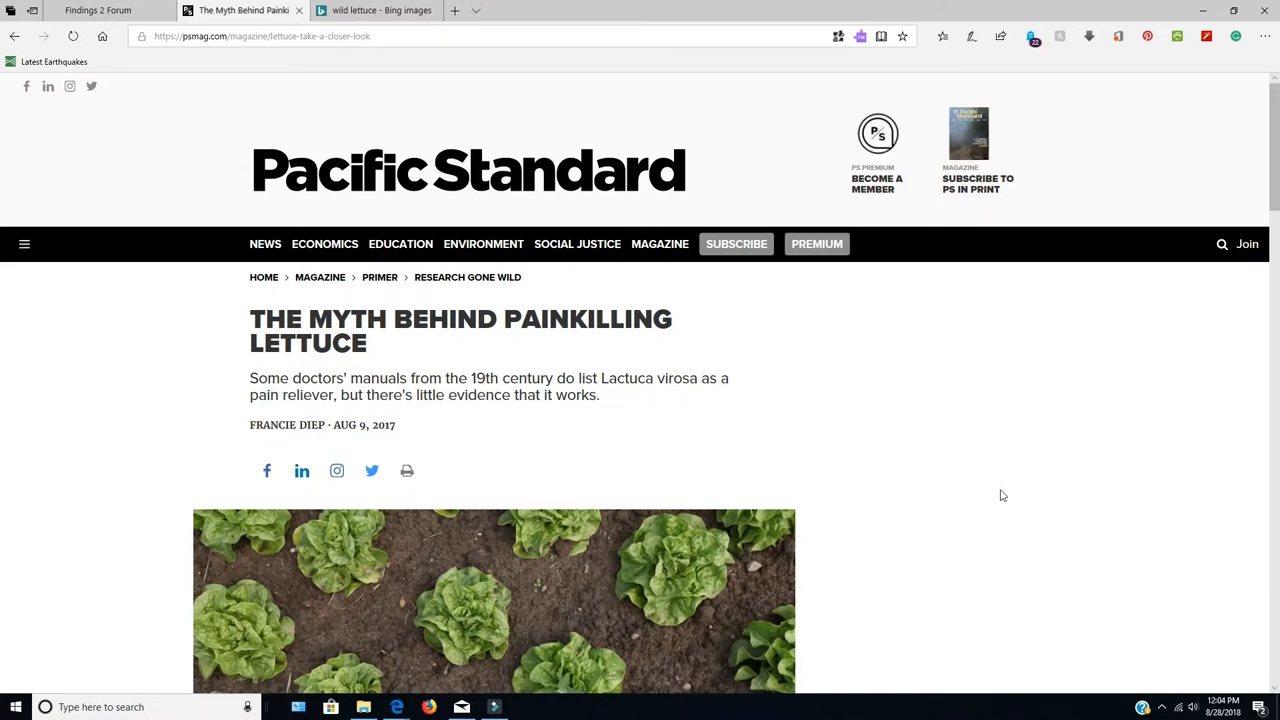
scroll("down", 3)
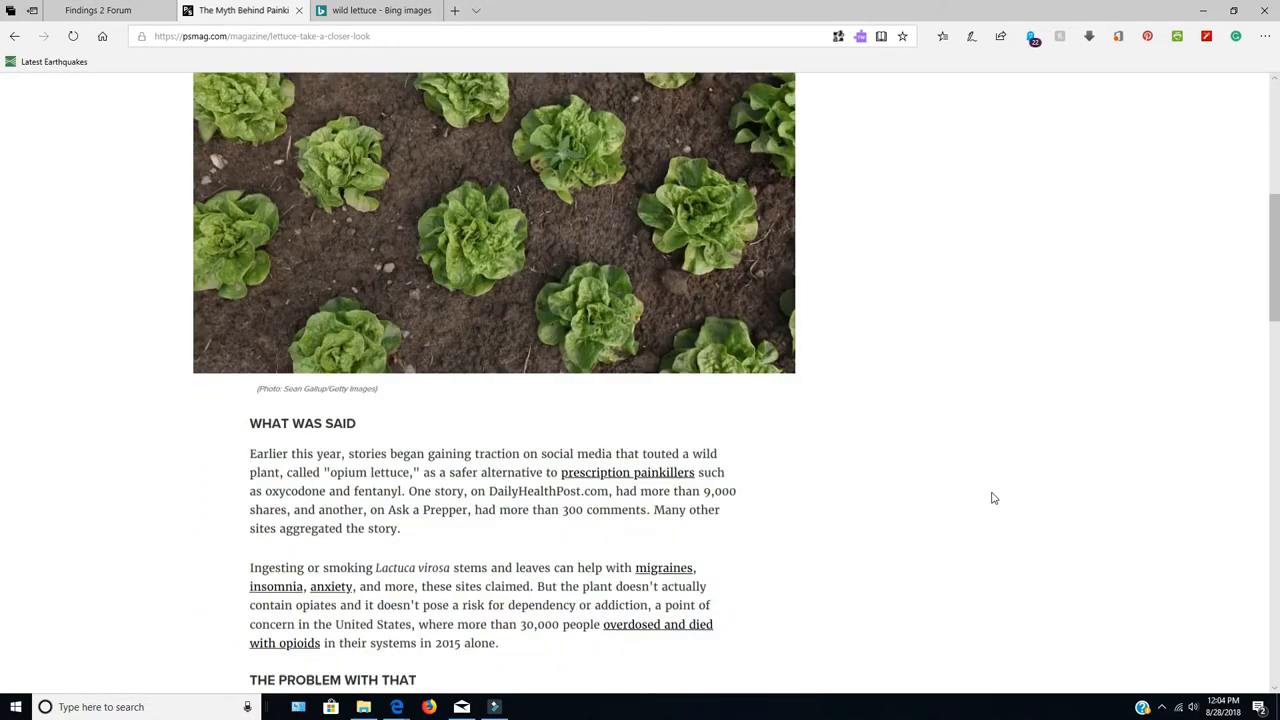
scroll("down", 3)
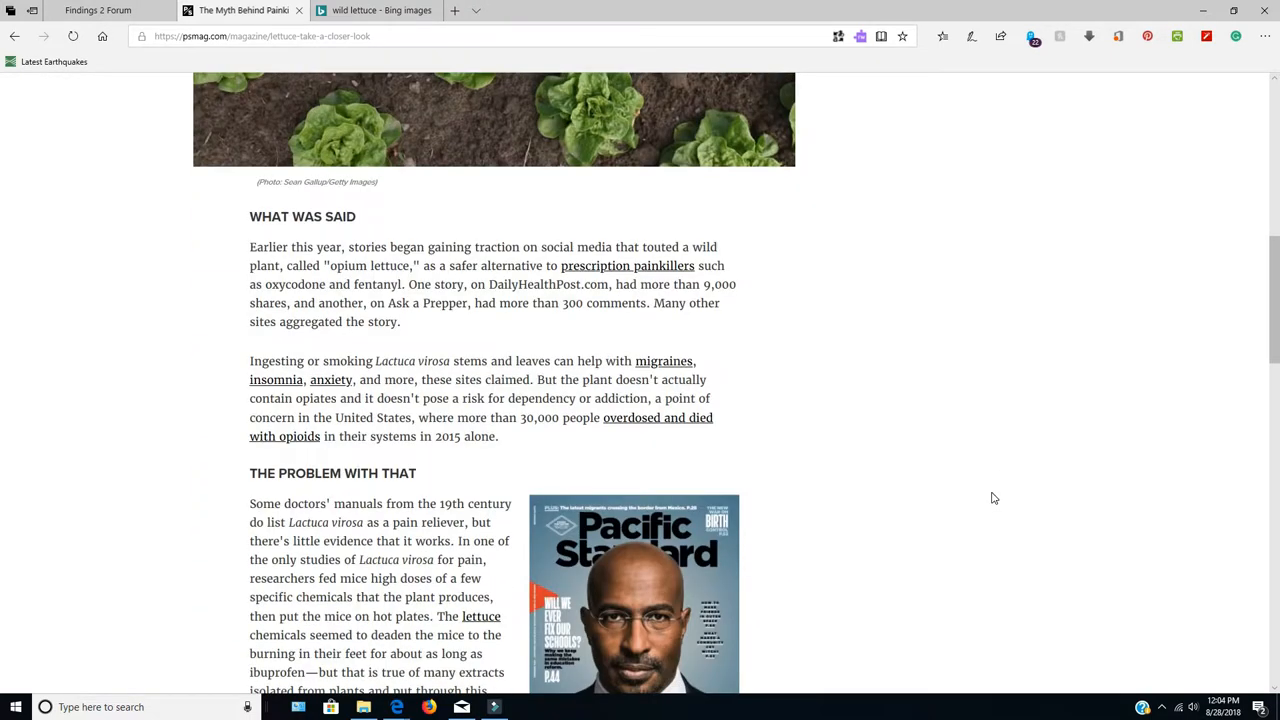
mouse_move(335, 468)
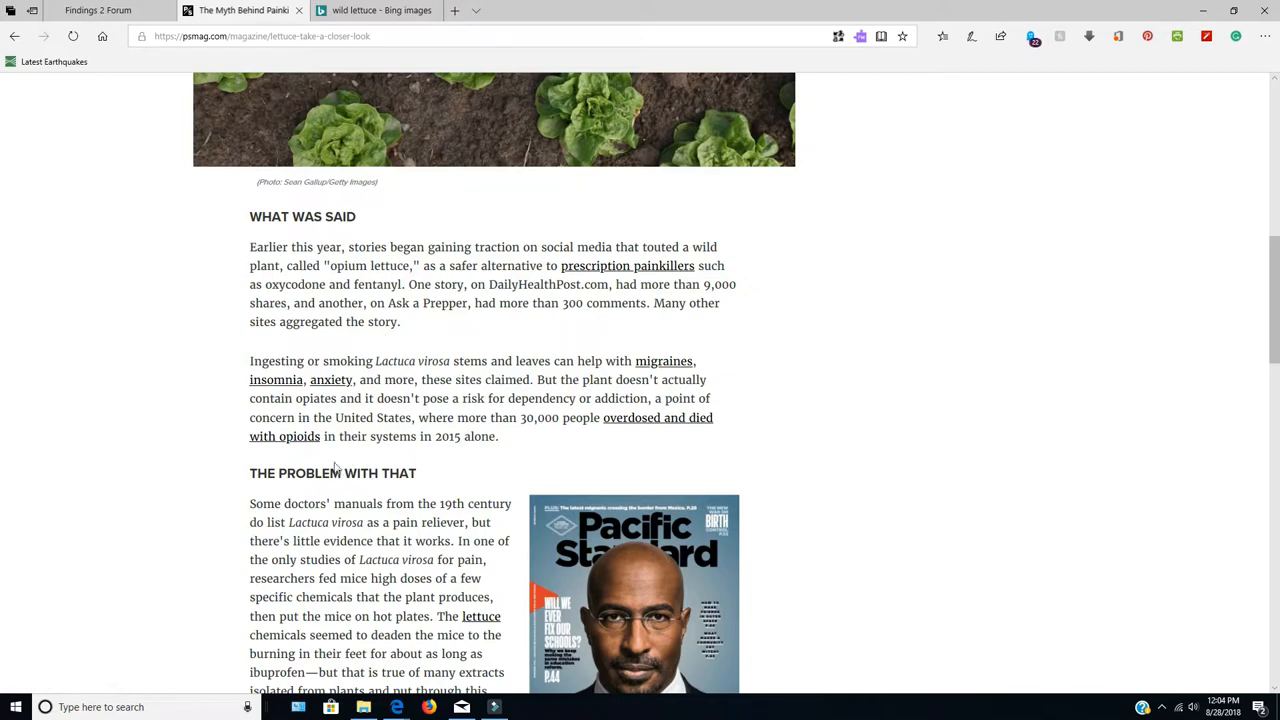
scroll("down", 3)
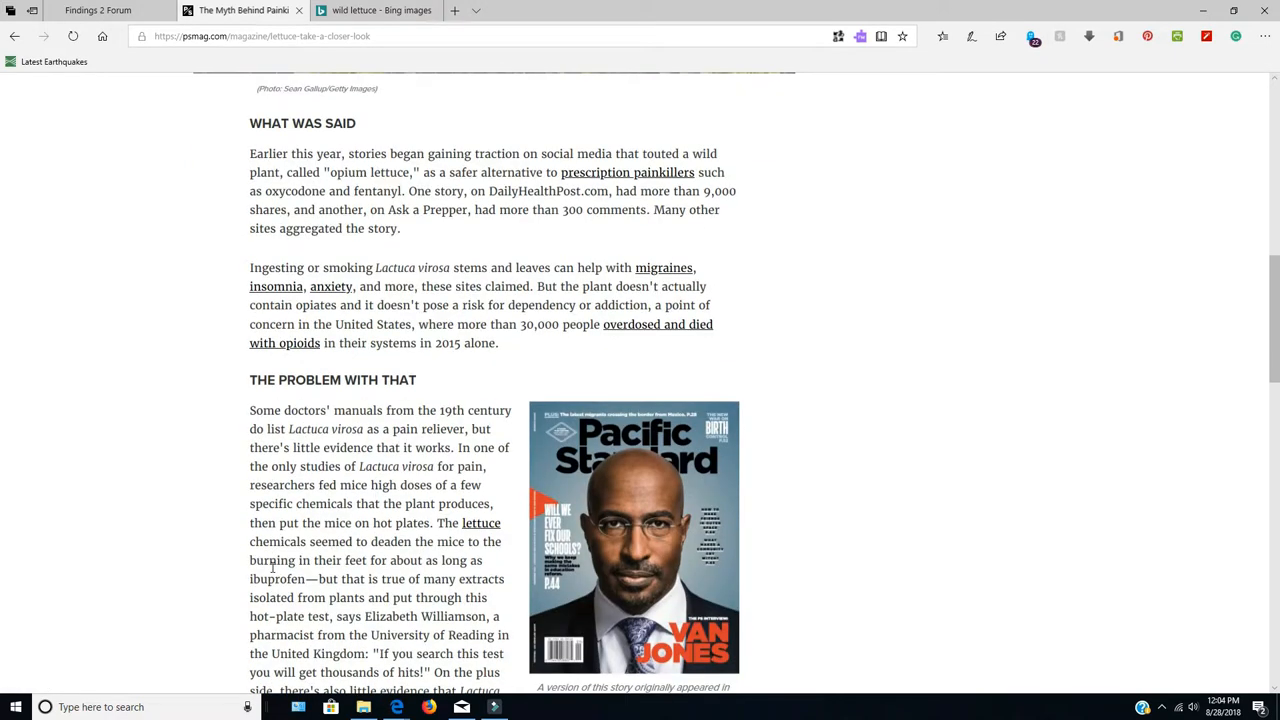
scroll("down", 3)
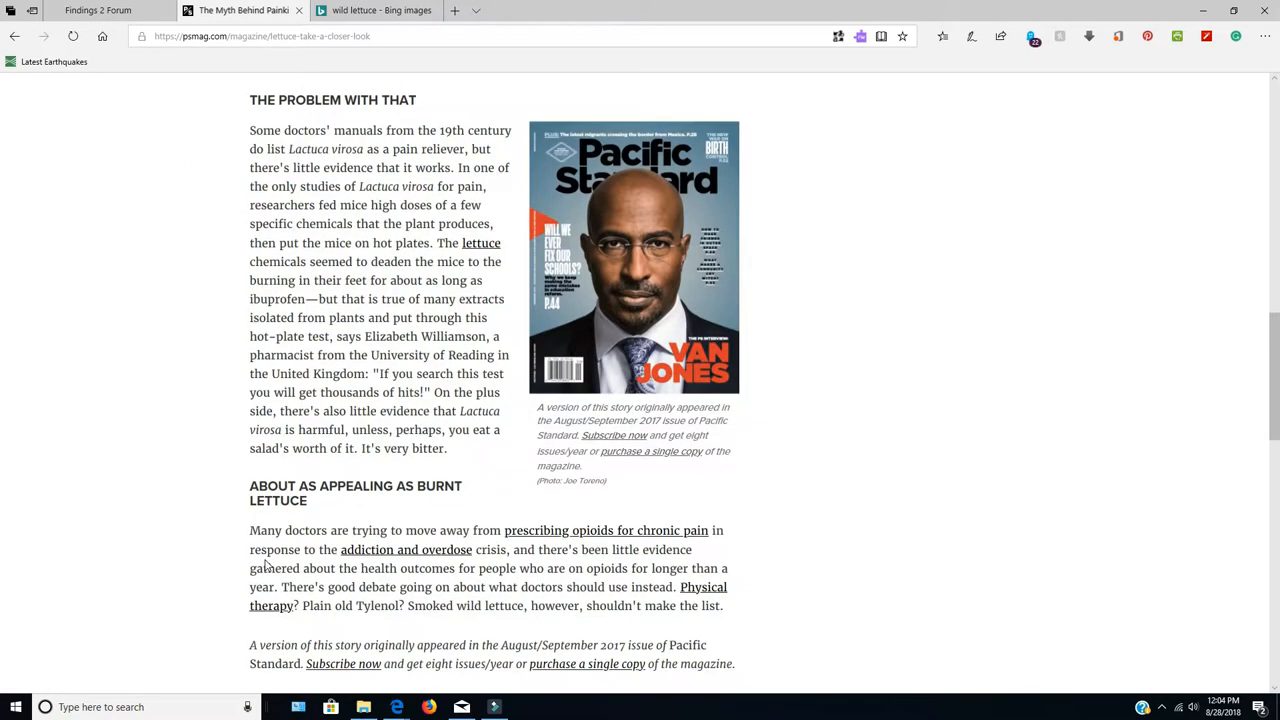
scroll("down", 3)
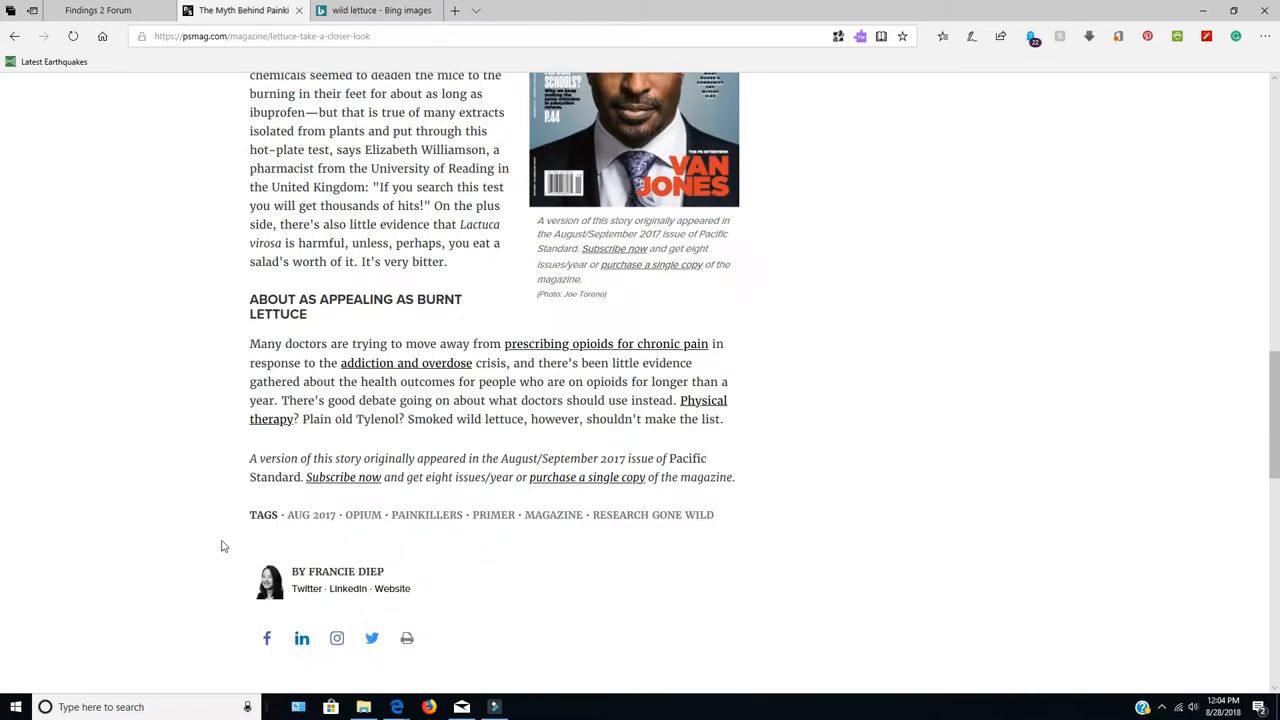
scroll("up", 3)
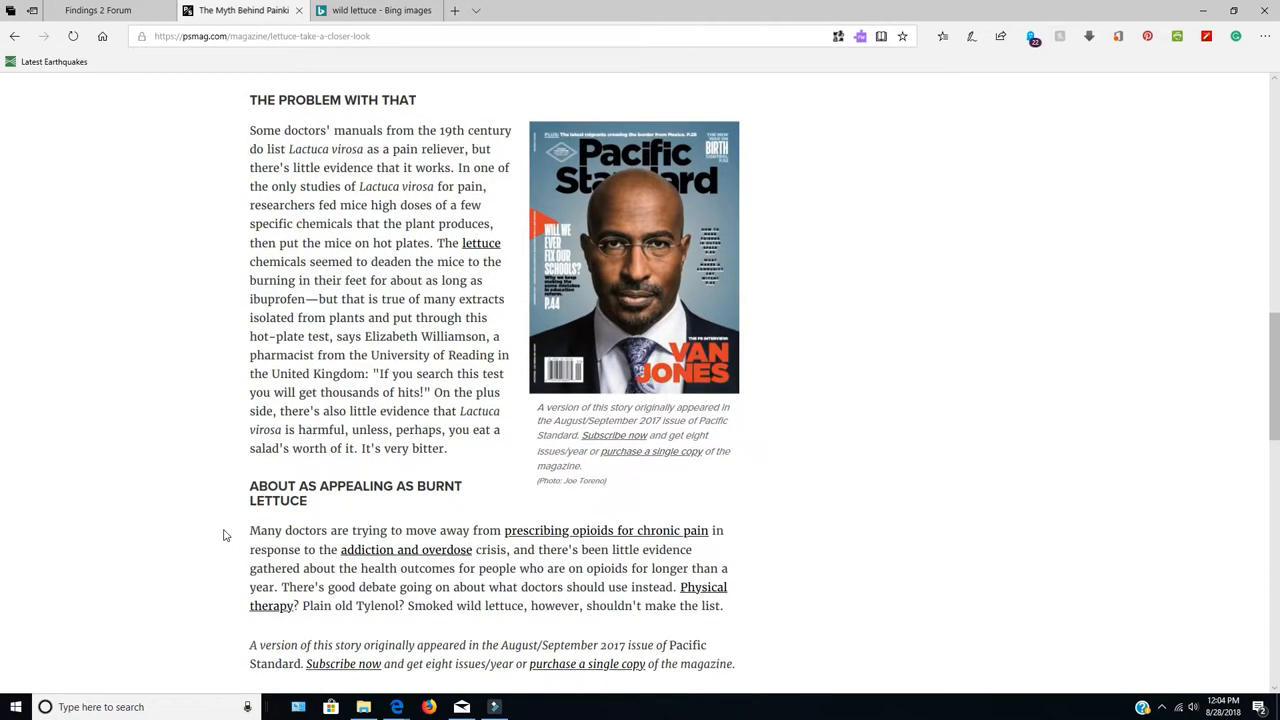
scroll("up", 3)
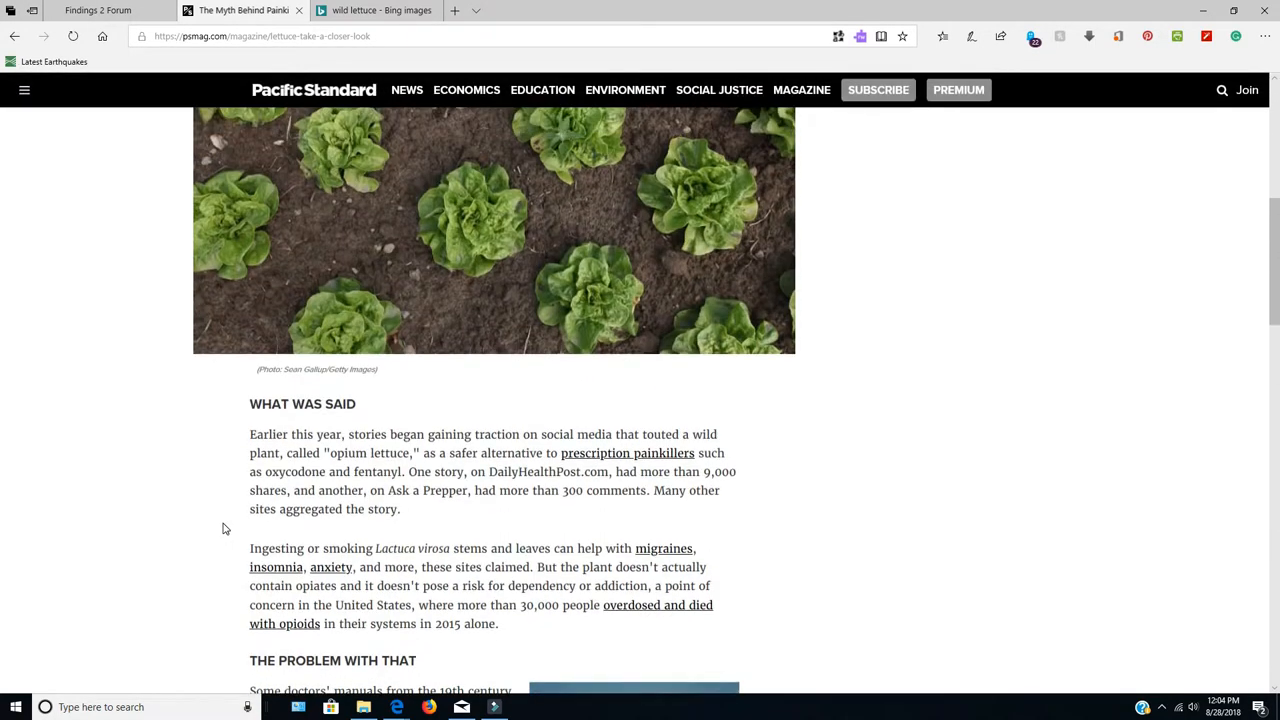
scroll("up", 3)
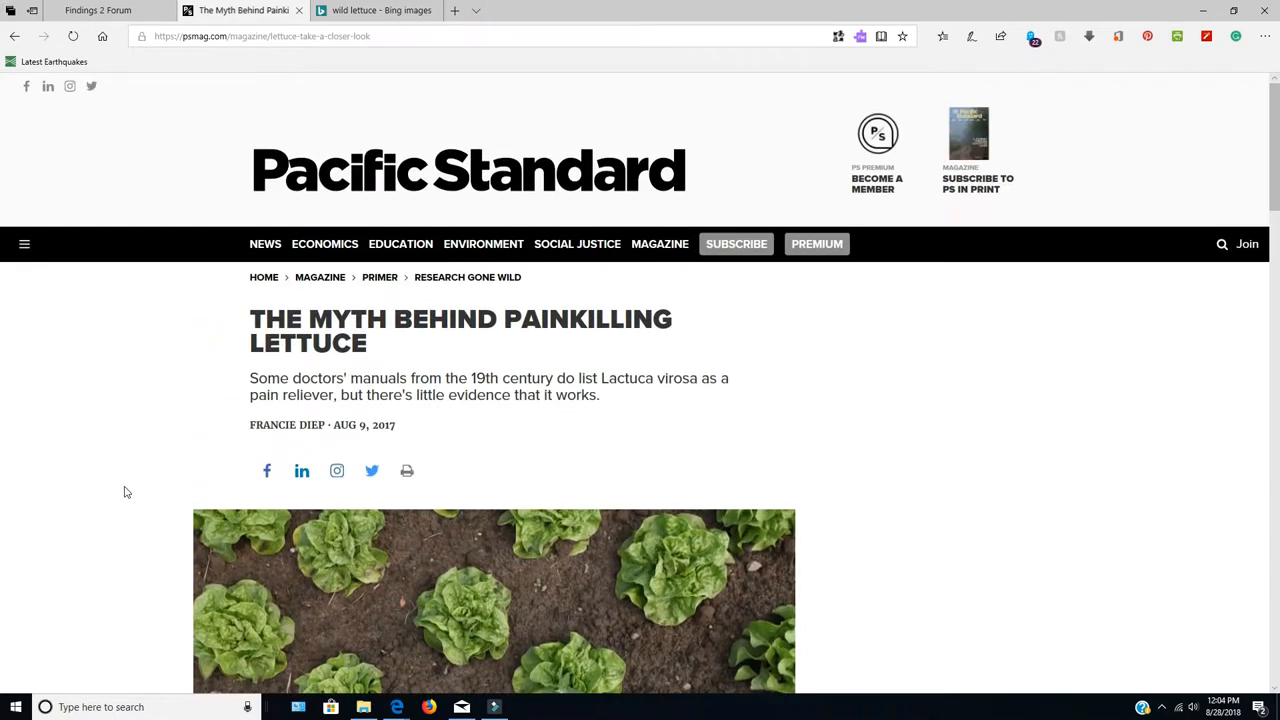
mouse_move(787, 493)
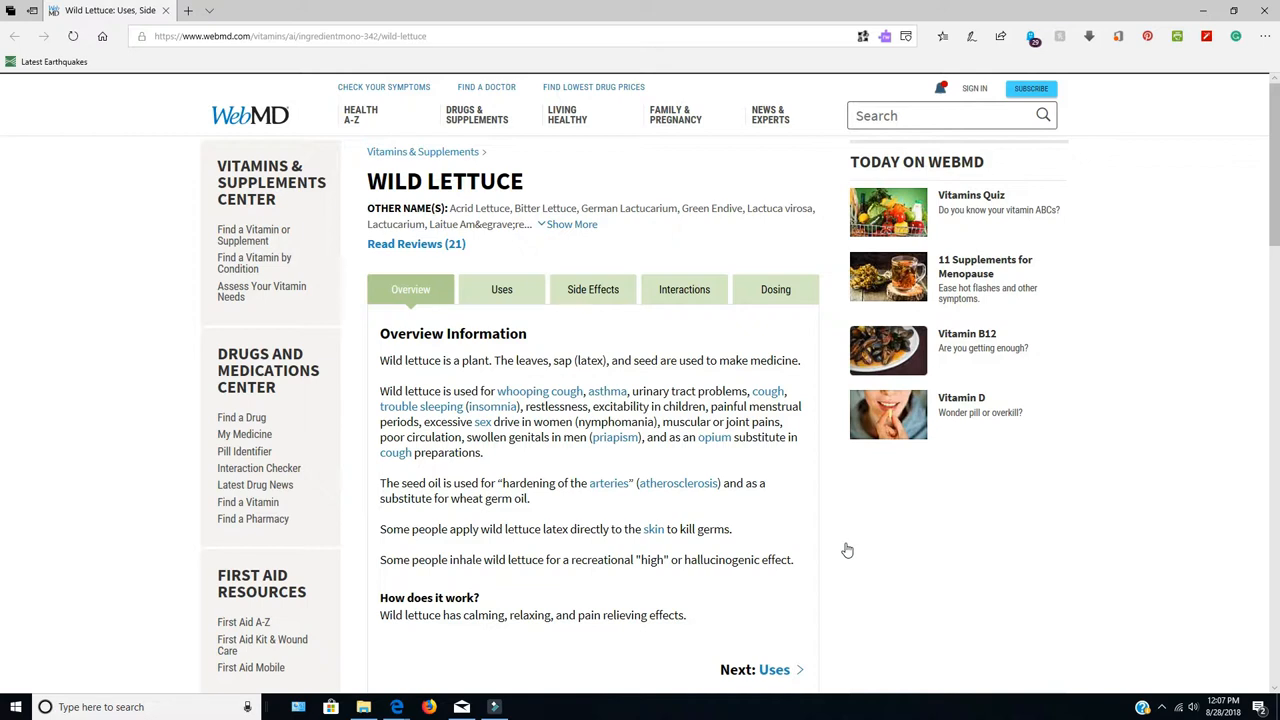
mouse_move(792, 613)
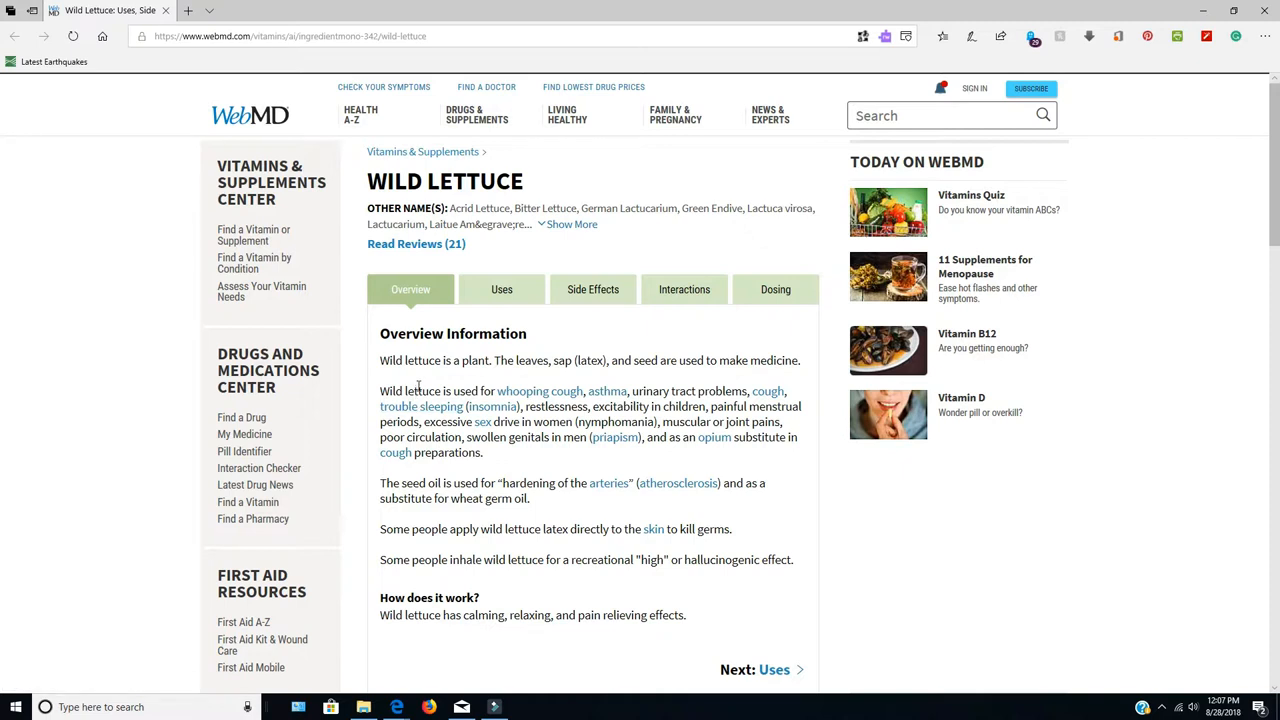
mouse_move(515, 324)
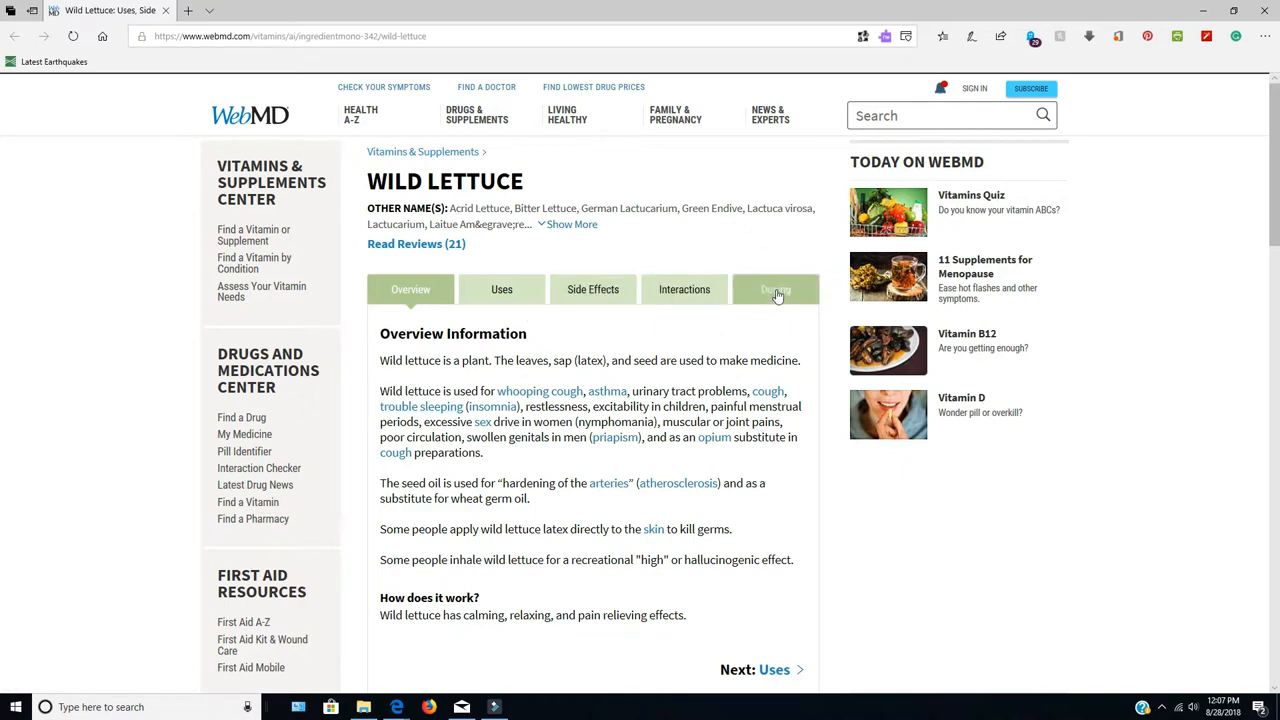
mouse_move(450, 407)
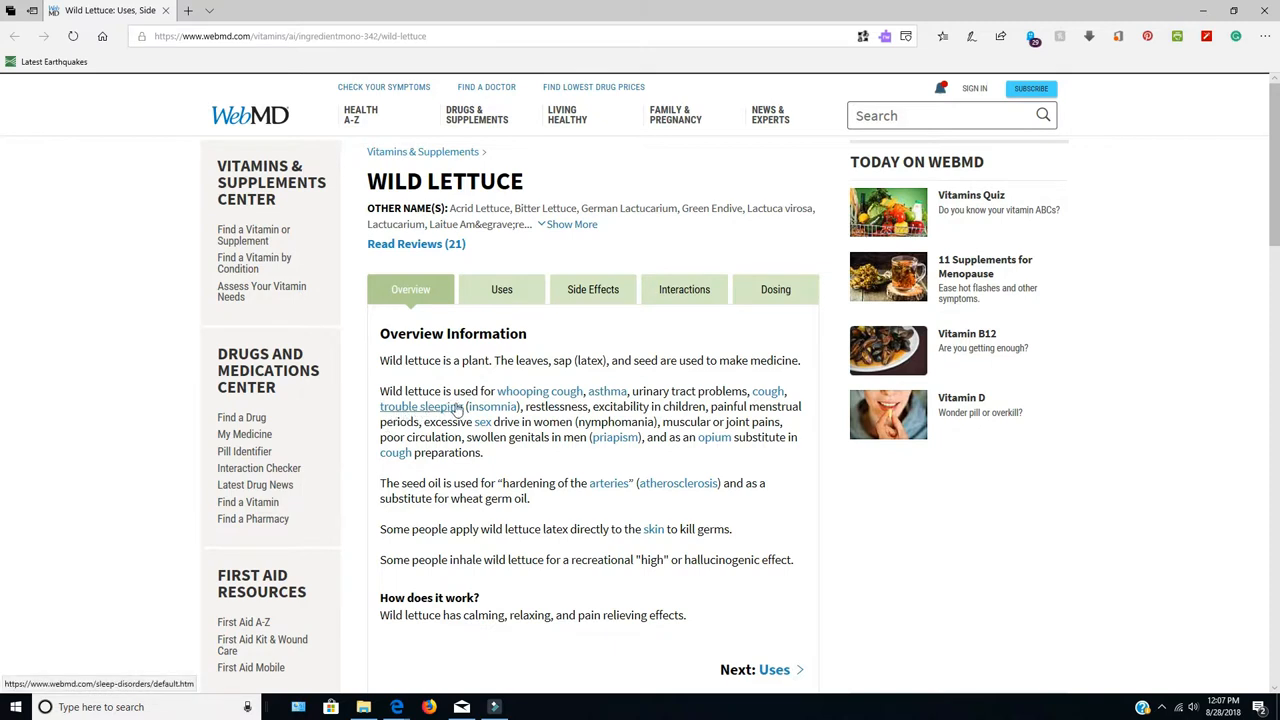
mouse_move(879, 528)
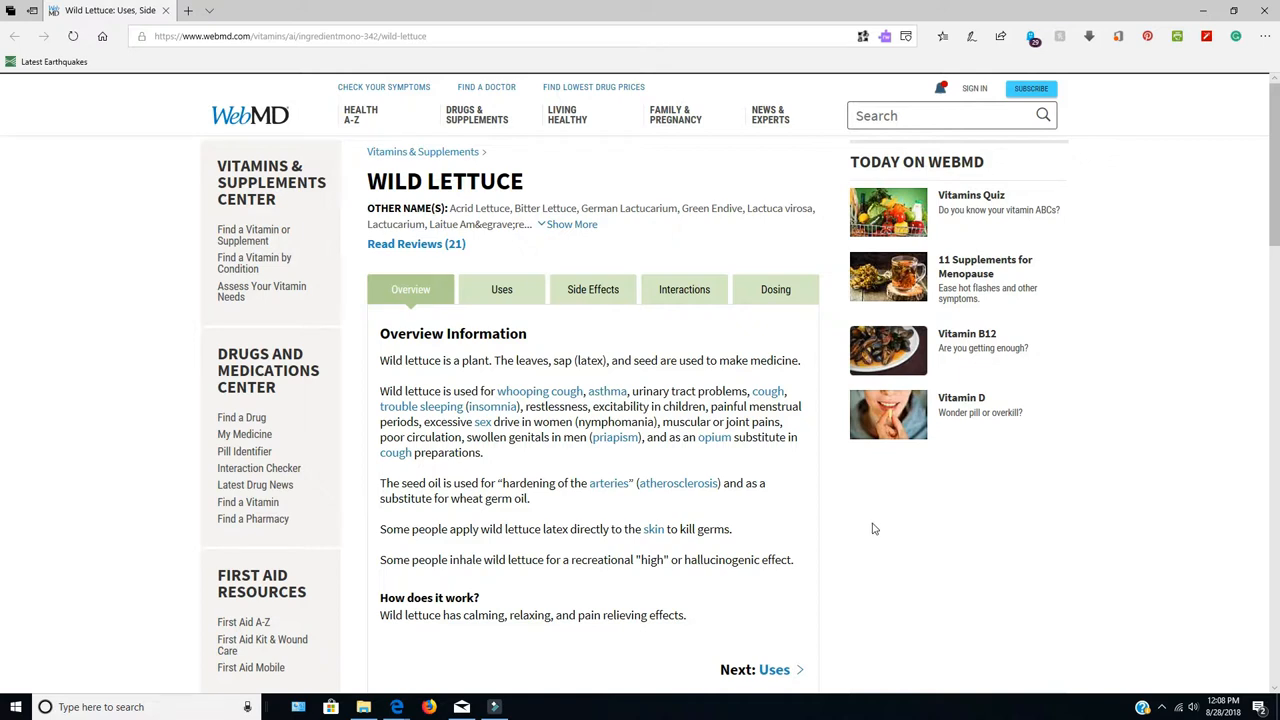
mouse_move(548, 521)
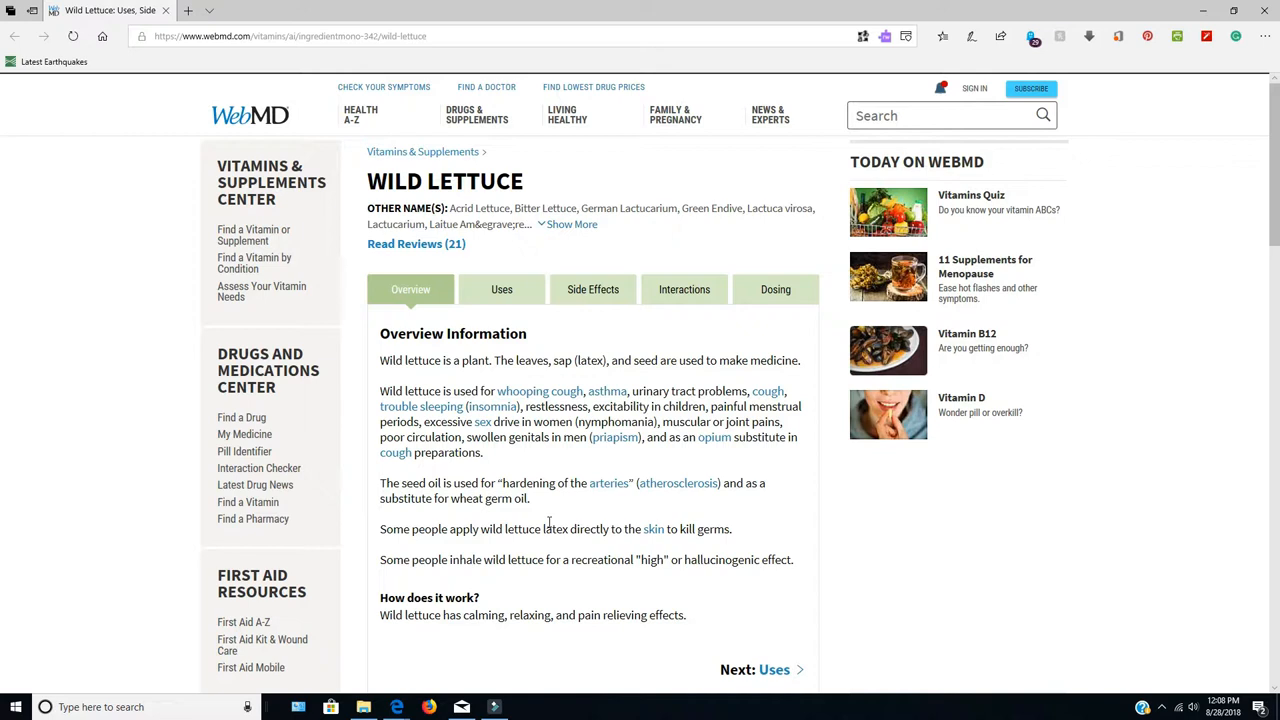
mouse_move(568, 600)
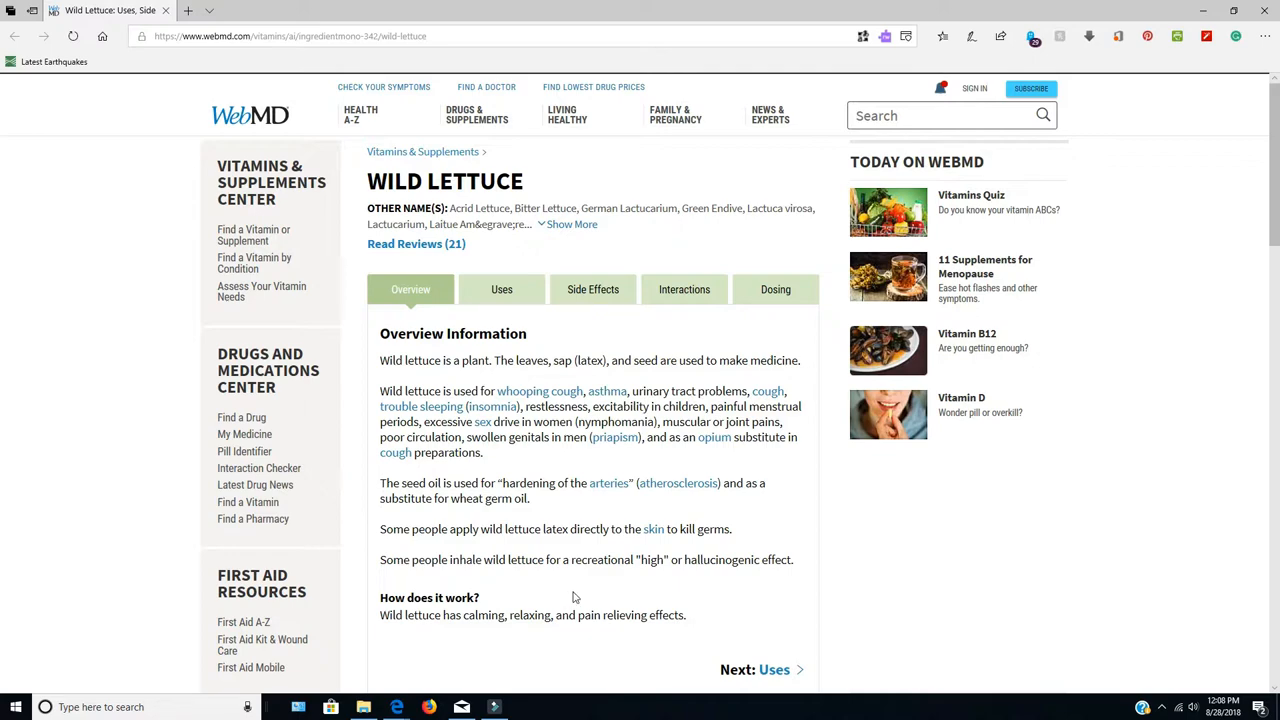
Scroll down through the WebMD Wild Lettuce overview
scroll("down", 3)
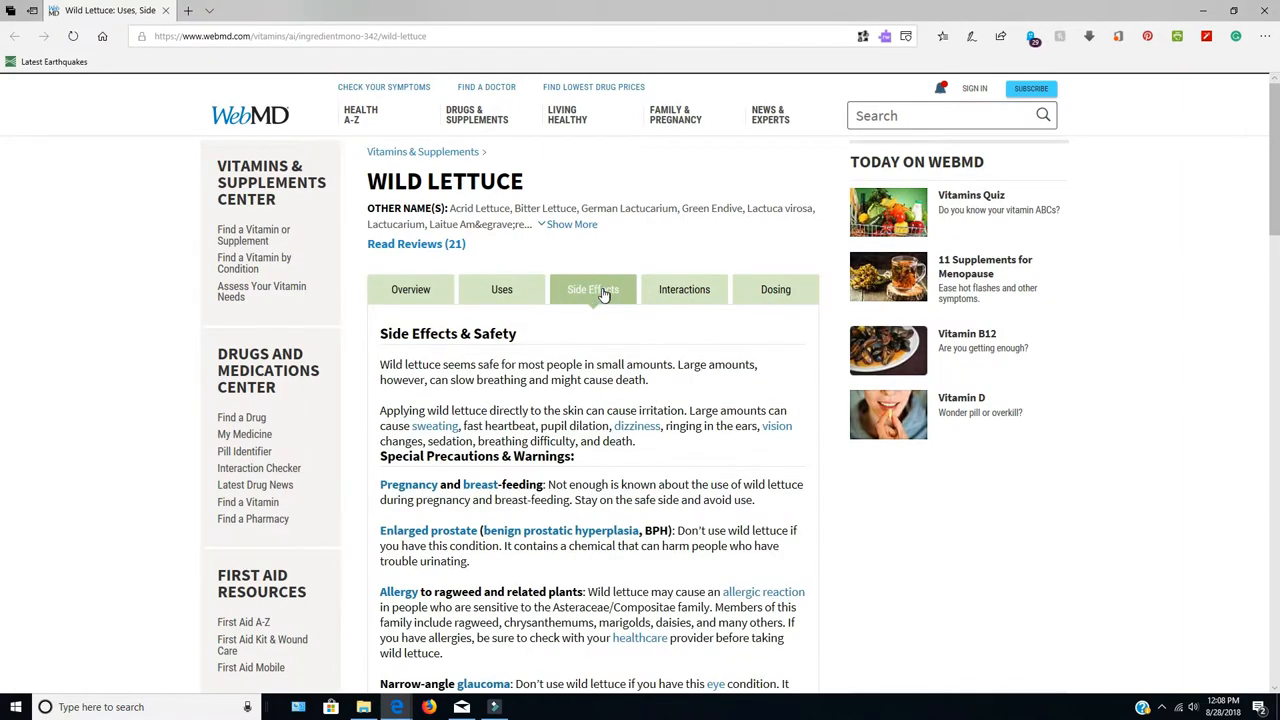
Read the wild lettuce precautions down to the surgery warning, then return to the heading
scroll("down", 3)
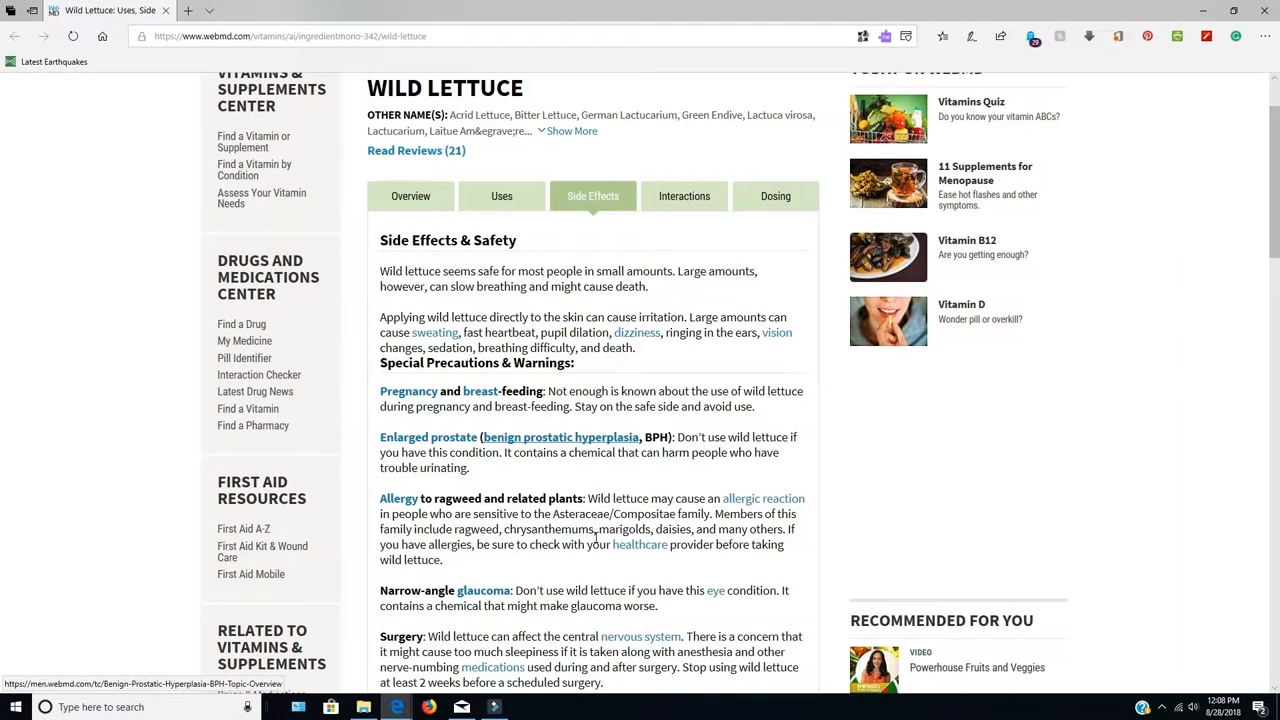
mouse_move(884, 478)
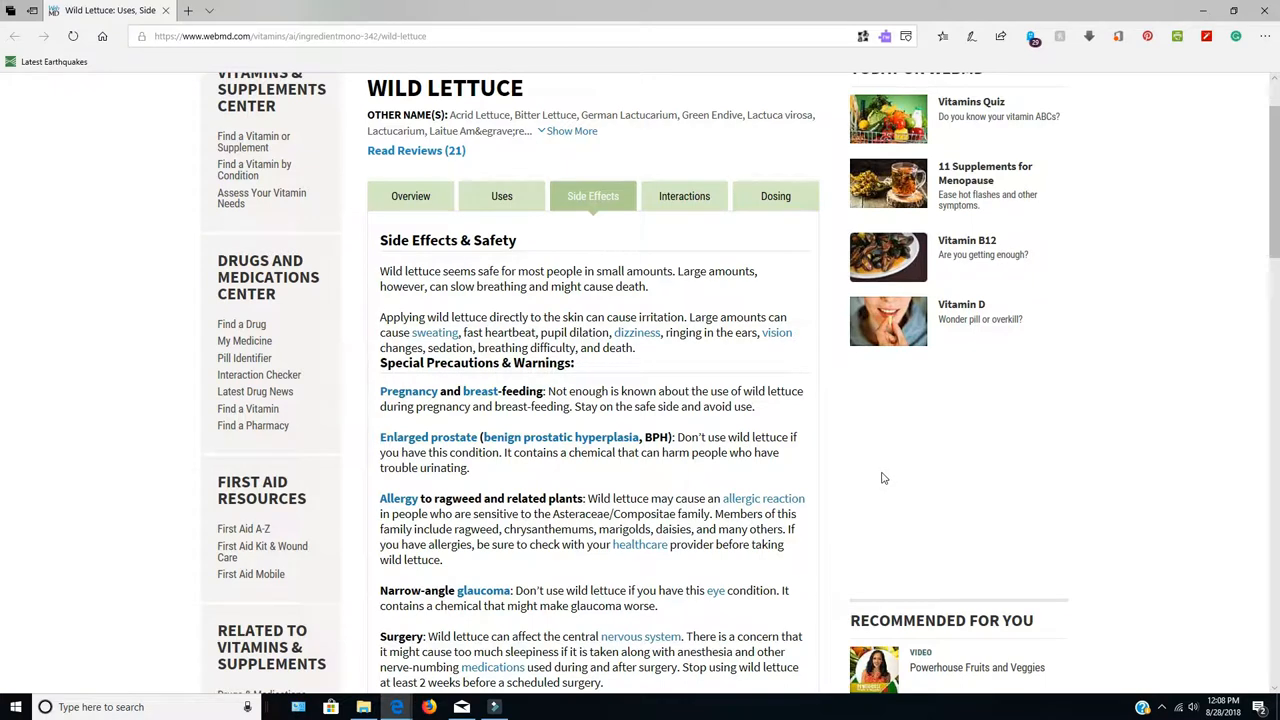
scroll("down", 3)
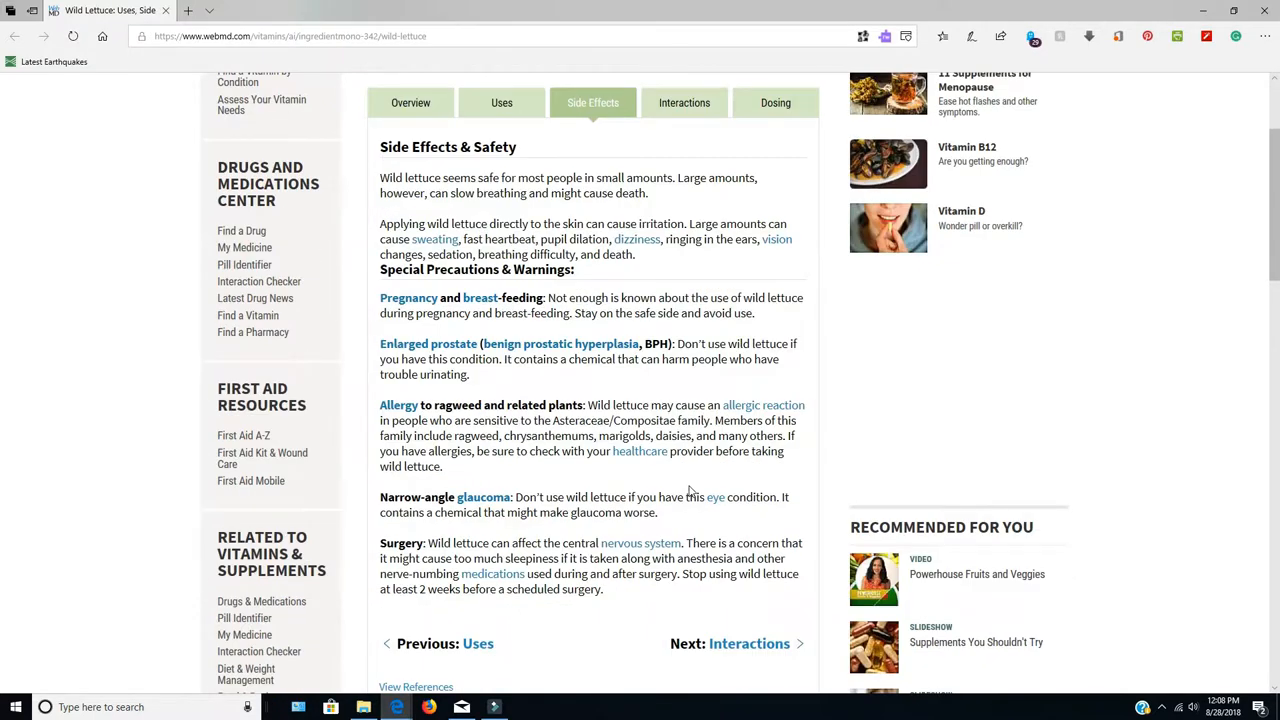
mouse_move(483, 497)
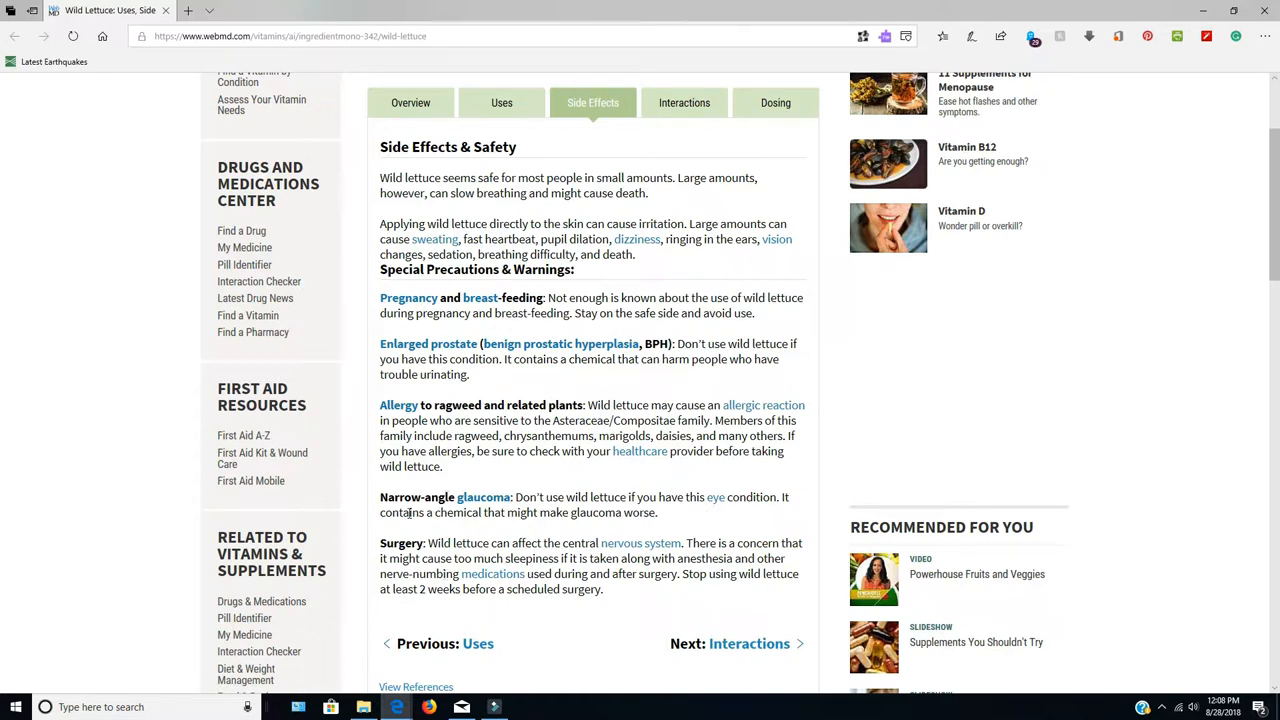
mouse_move(640, 543)
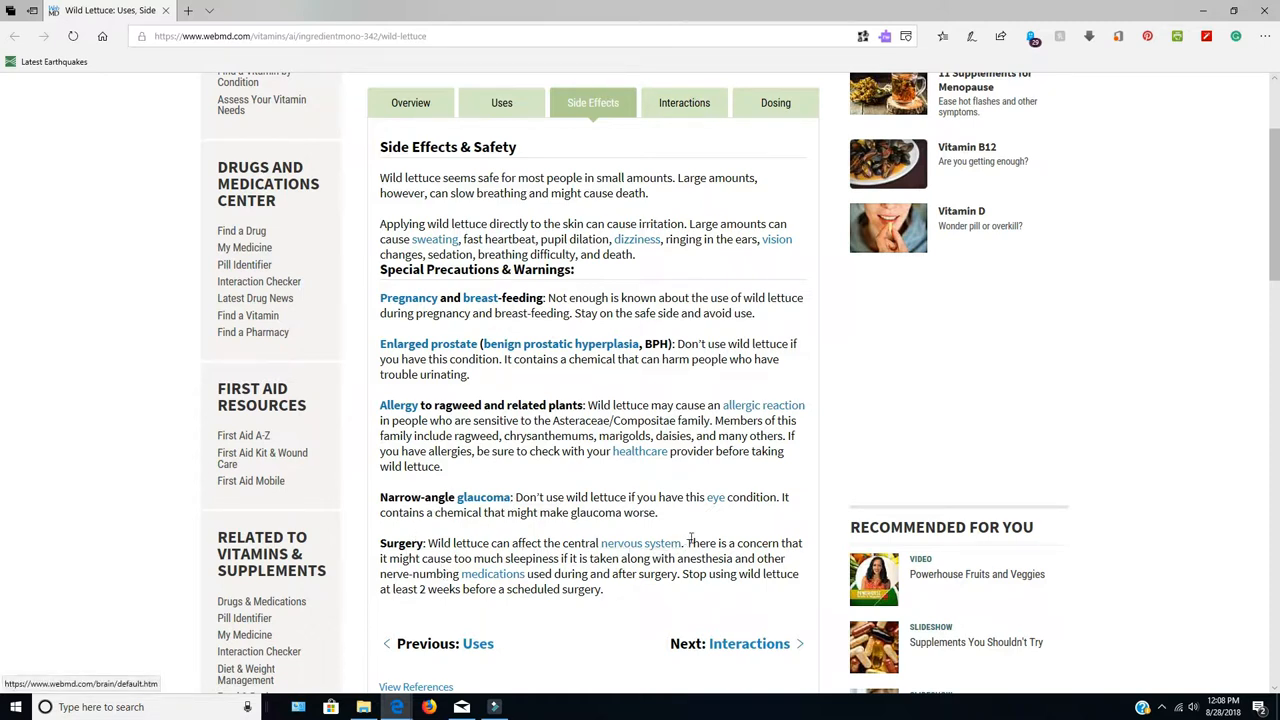
mouse_move(737, 521)
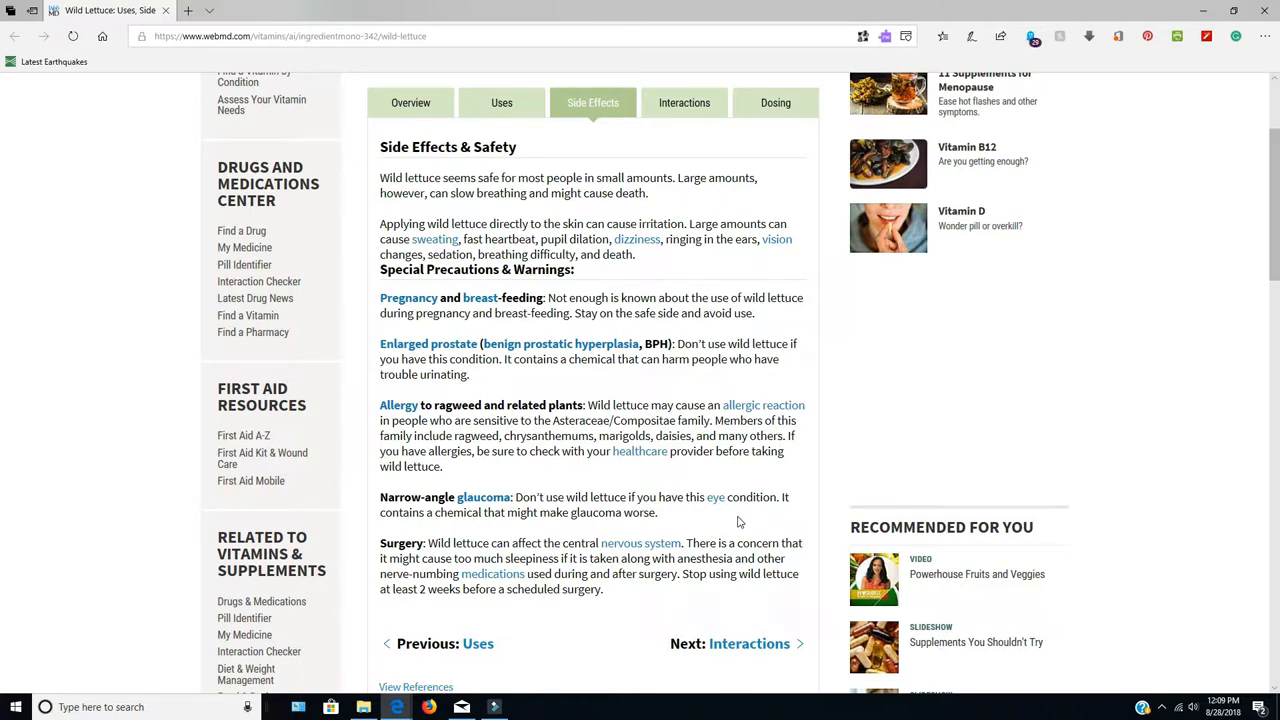
mouse_move(492, 573)
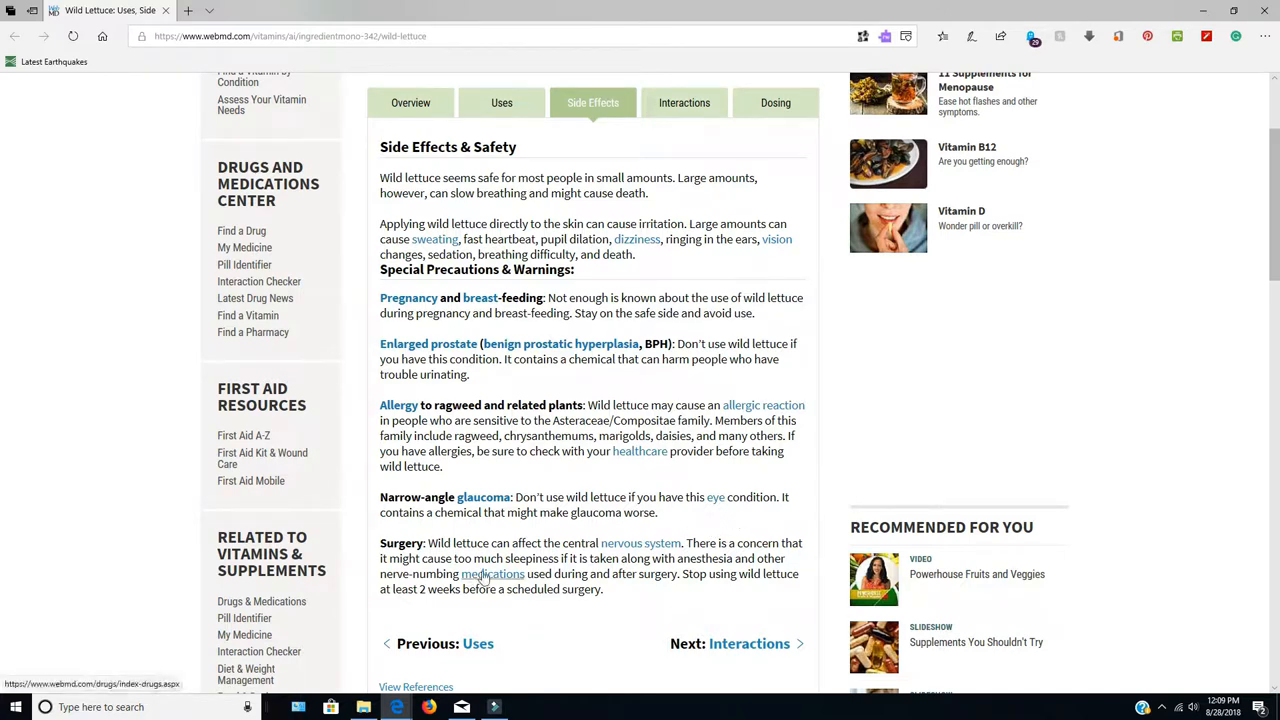
mouse_move(627, 562)
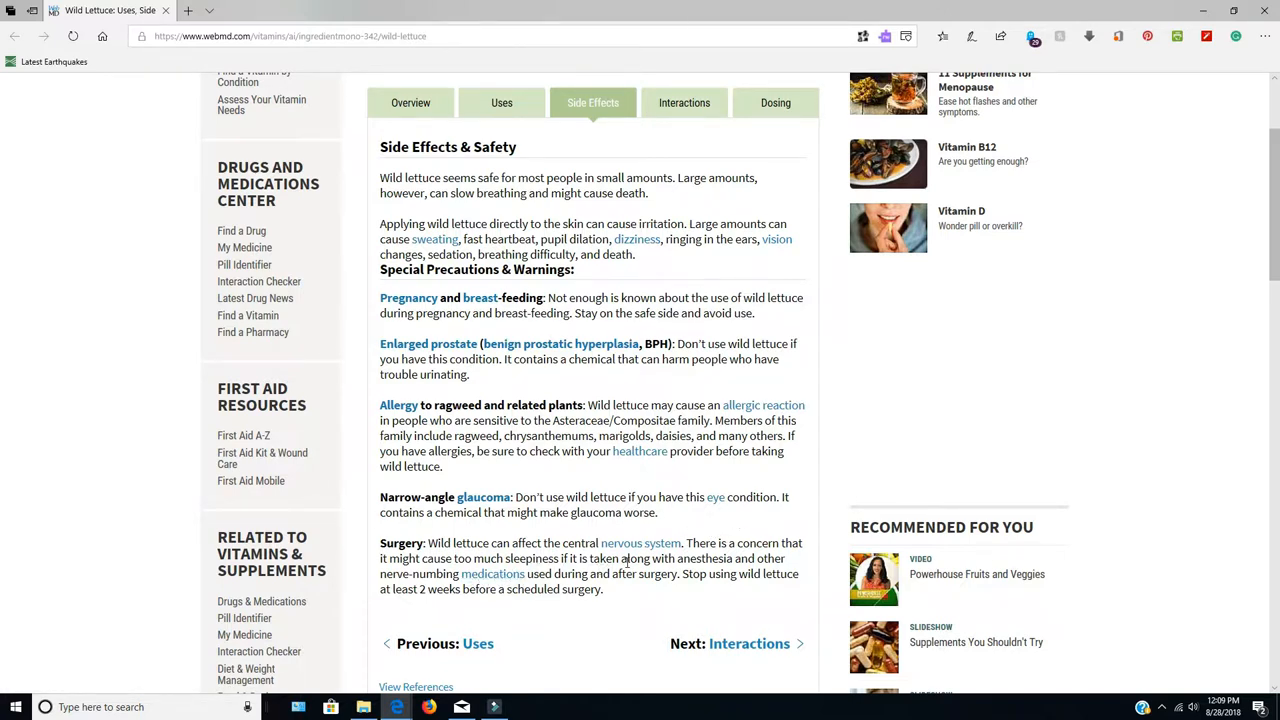
mouse_move(758, 469)
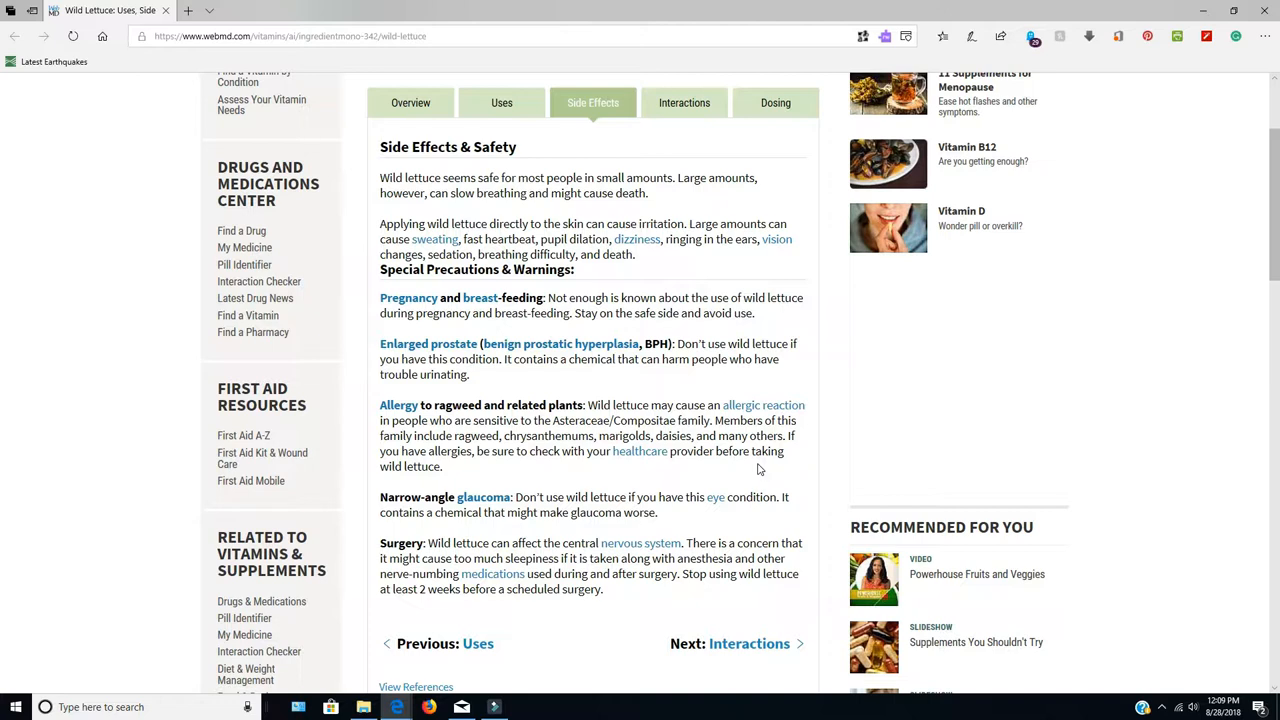
mouse_move(745, 440)
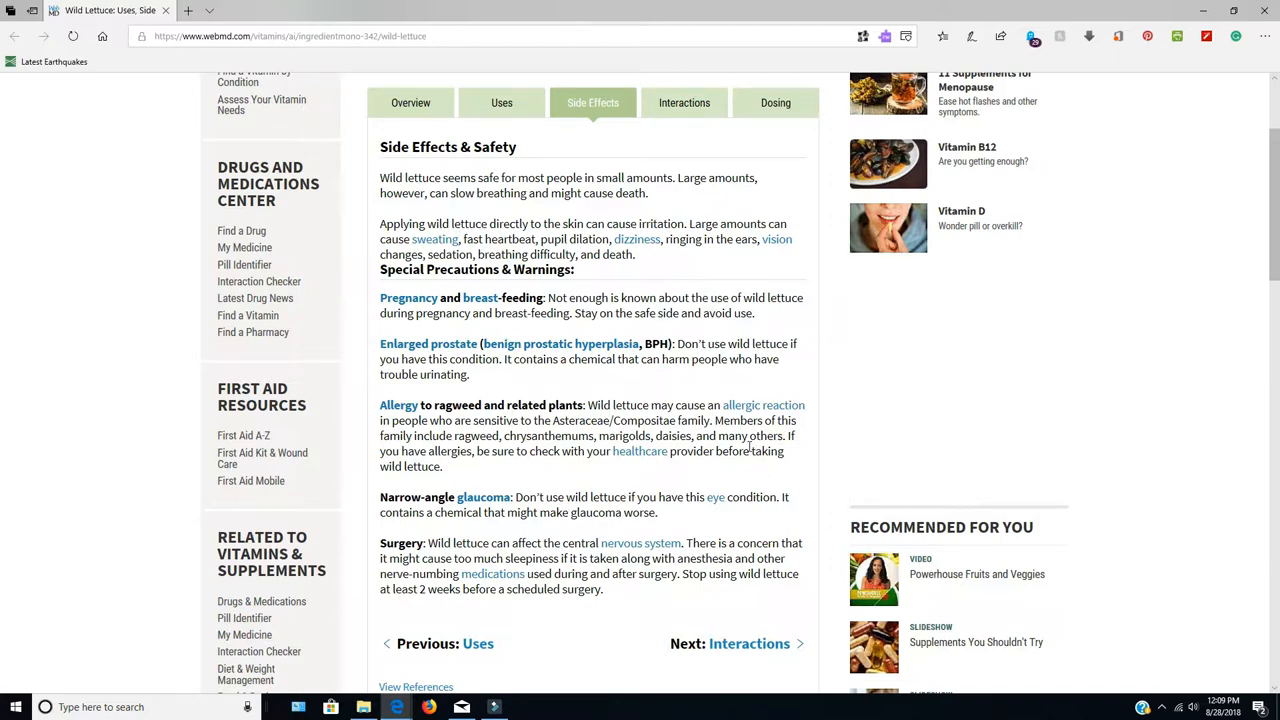
scroll("up", 3)
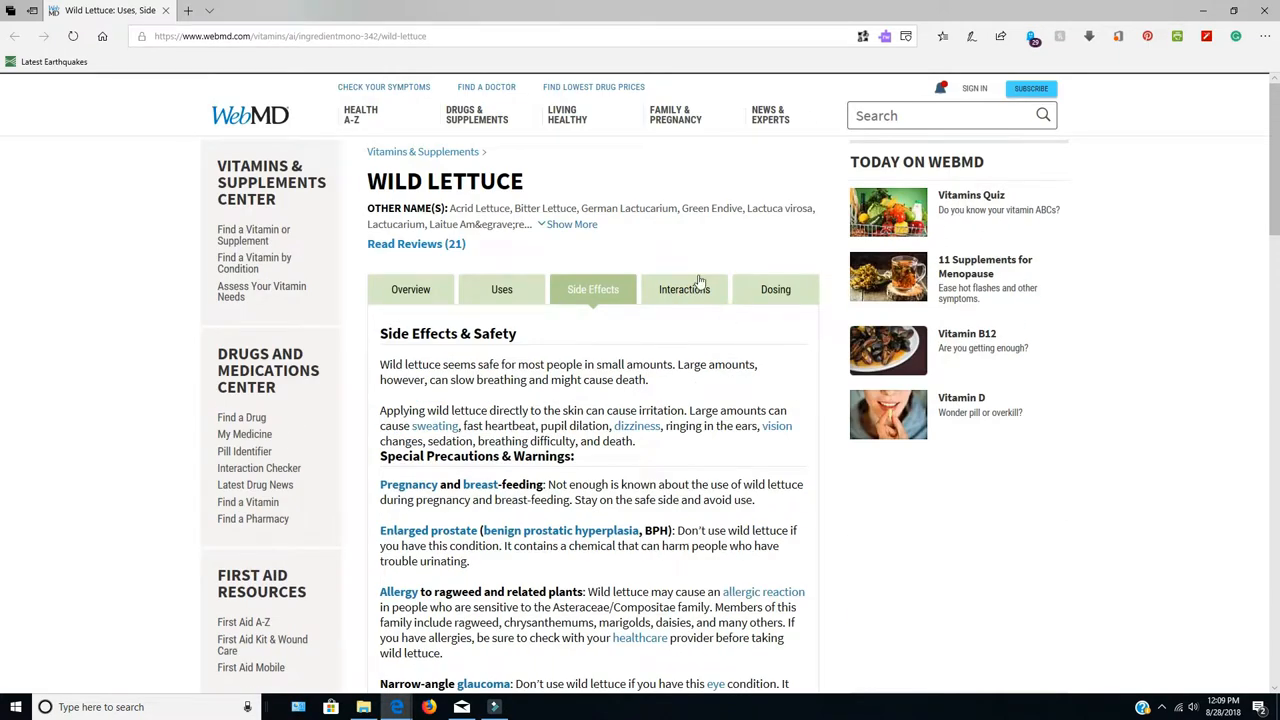
Review the Interactions section's major sedative warning, then switch to the Dosing section
left_click(684, 289)
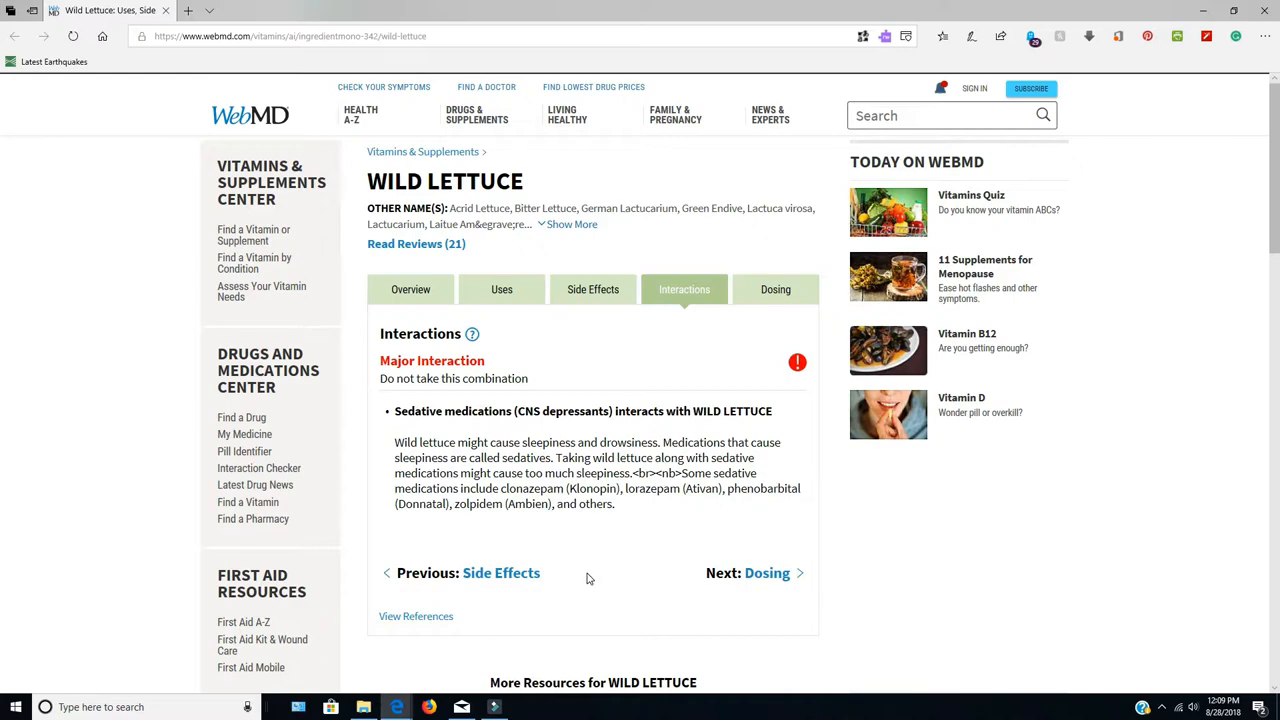
scroll("down", 3)
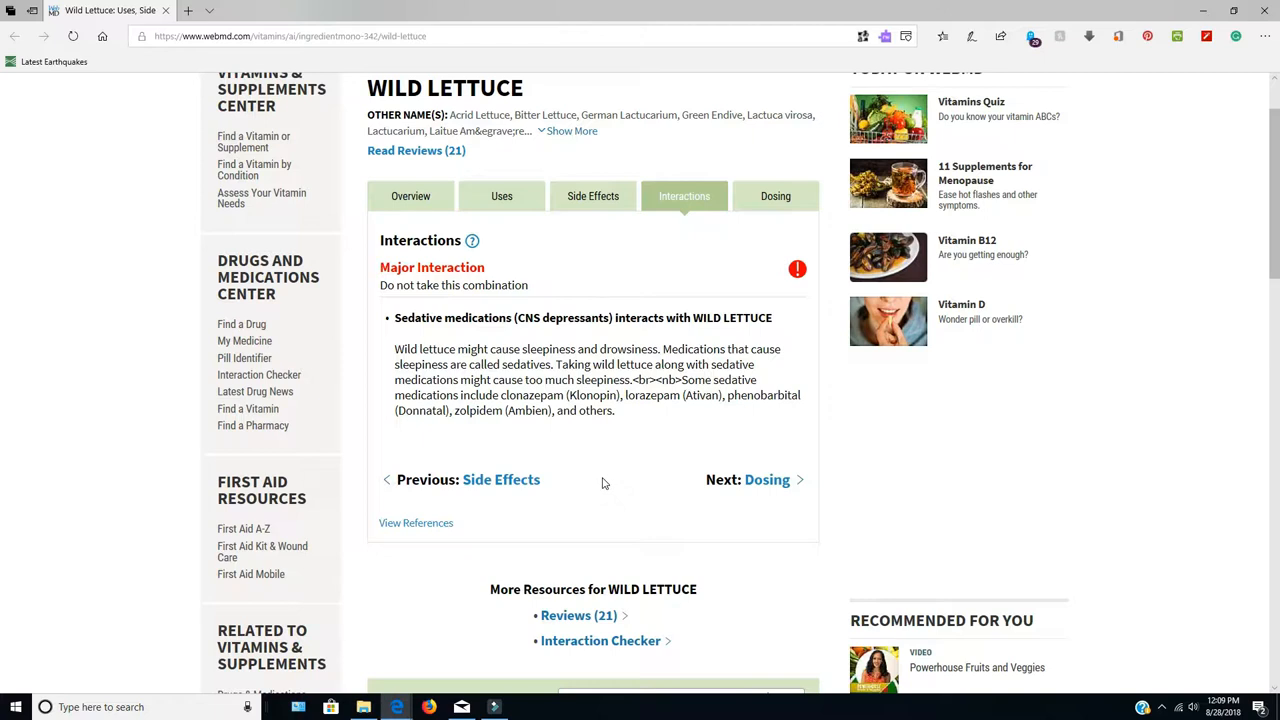
left_click(775, 196)
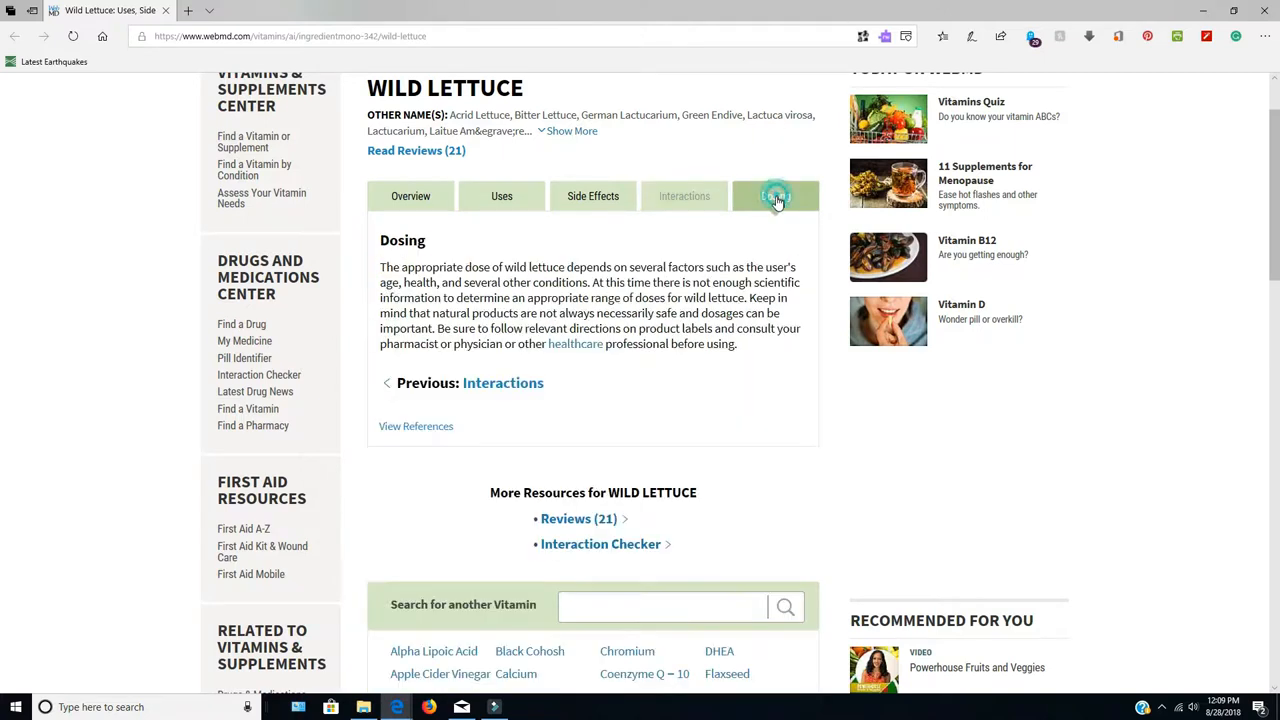
left_click(775, 196)
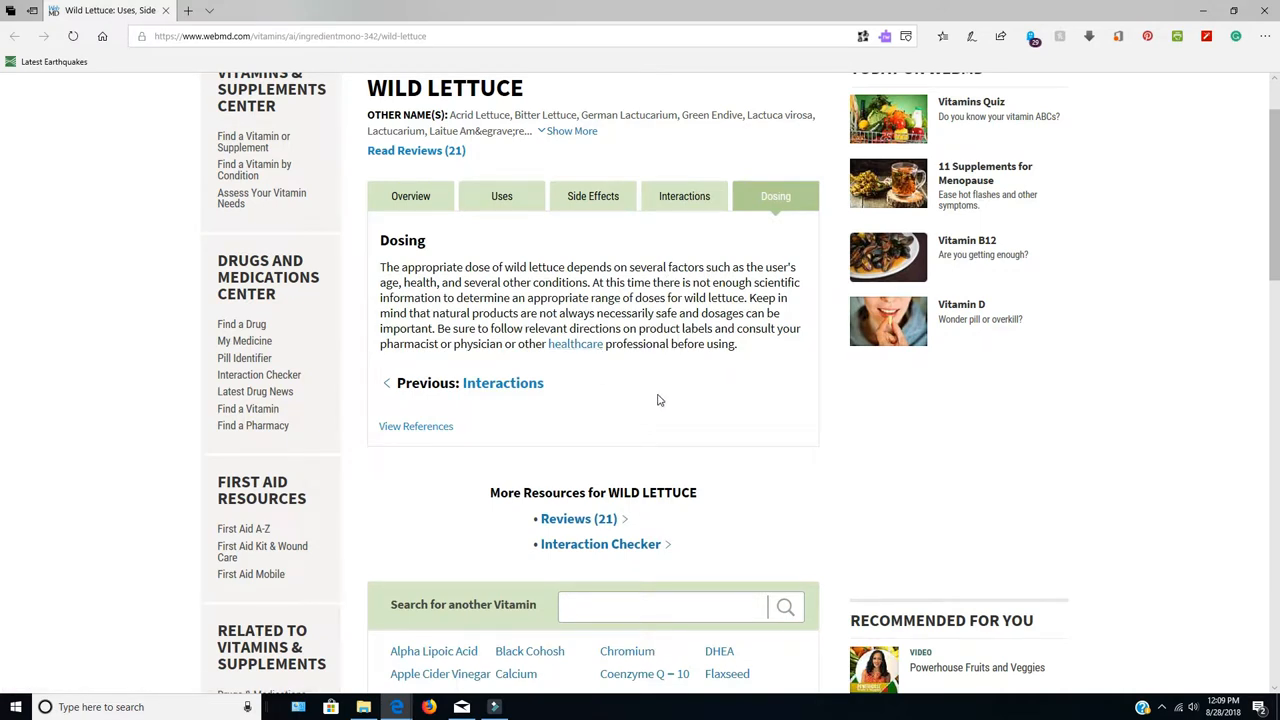
mouse_move(650, 404)
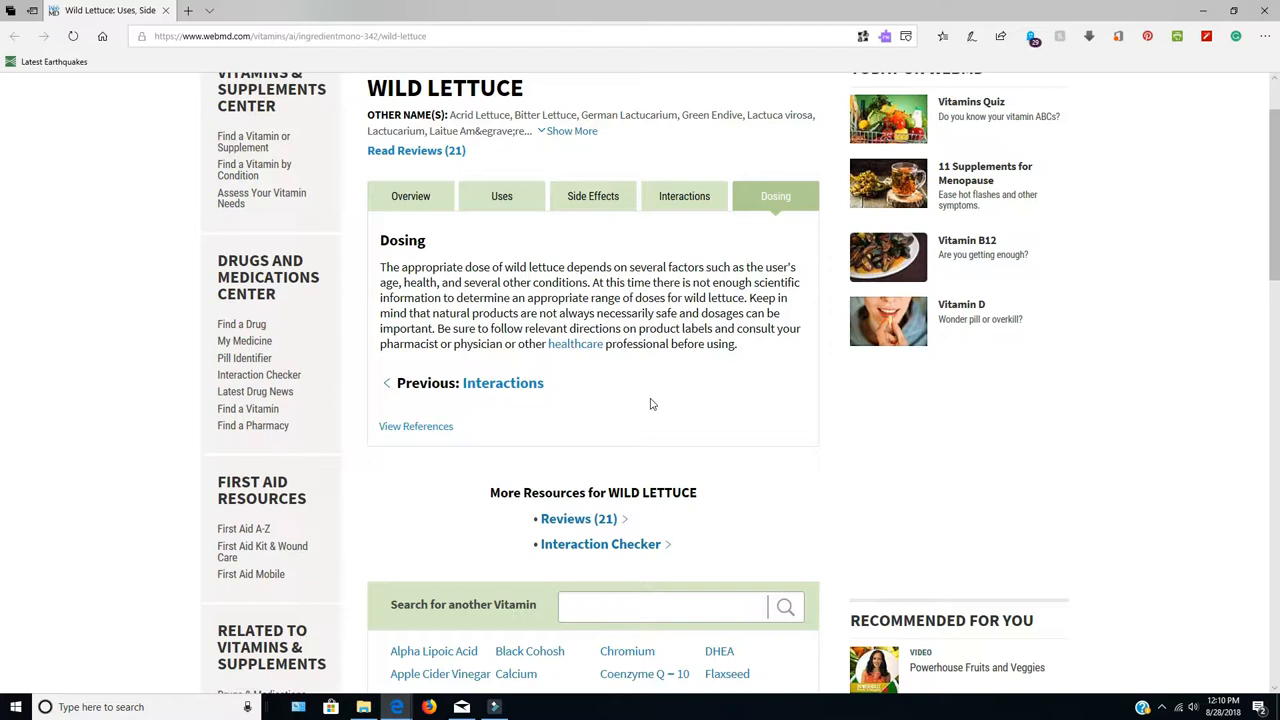
mouse_move(875, 7)
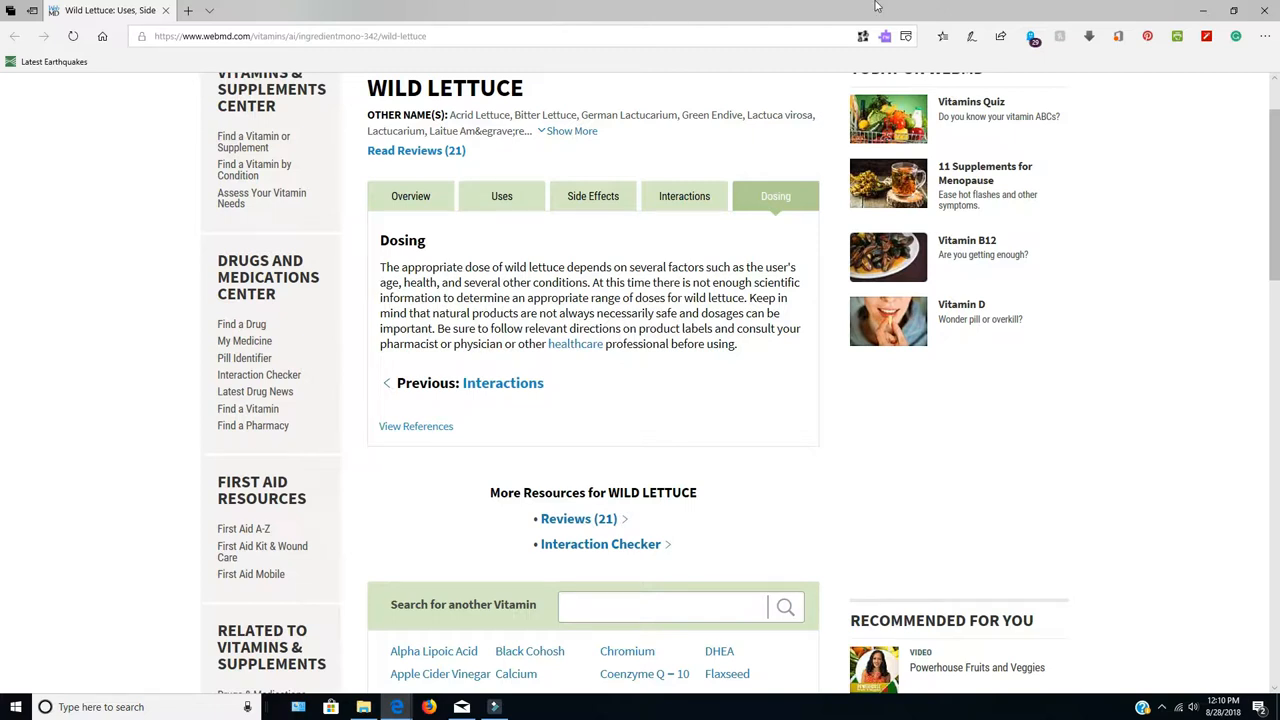
Open Uses & Effectiveness, listing insufficient-evidence uses like whooping cough and insomnia
left_click(501, 196)
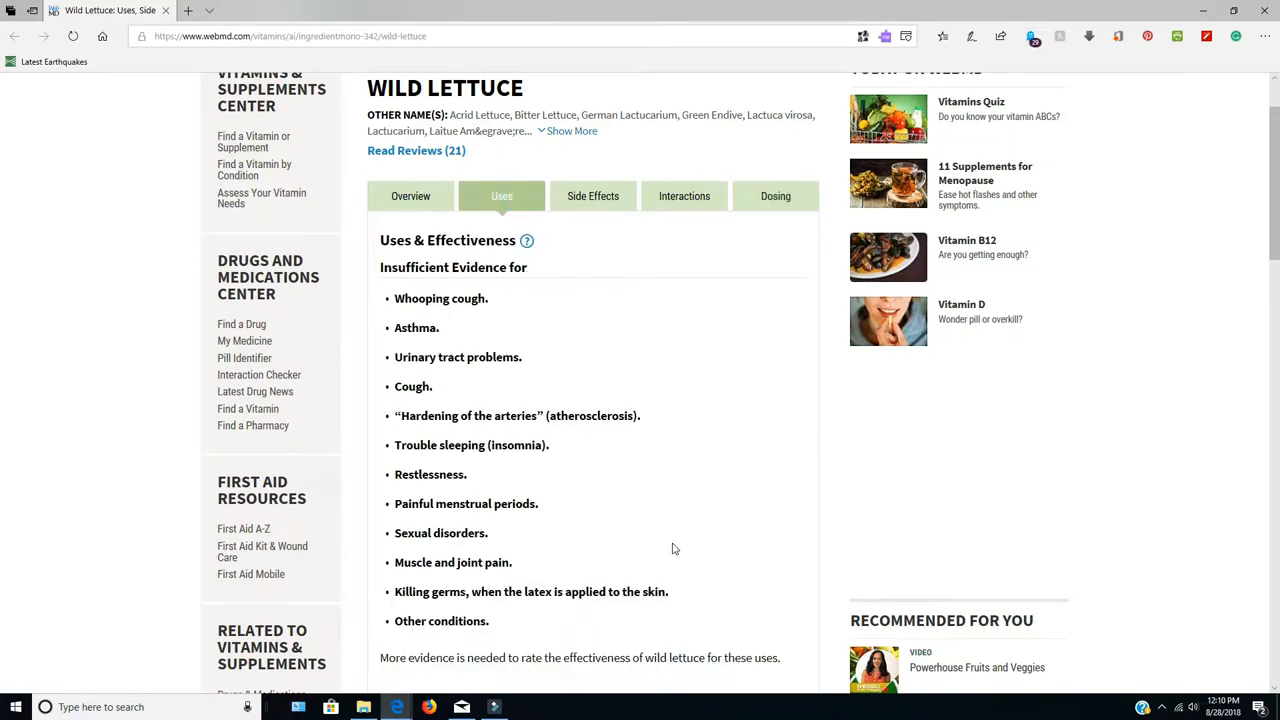
mouse_move(709, 525)
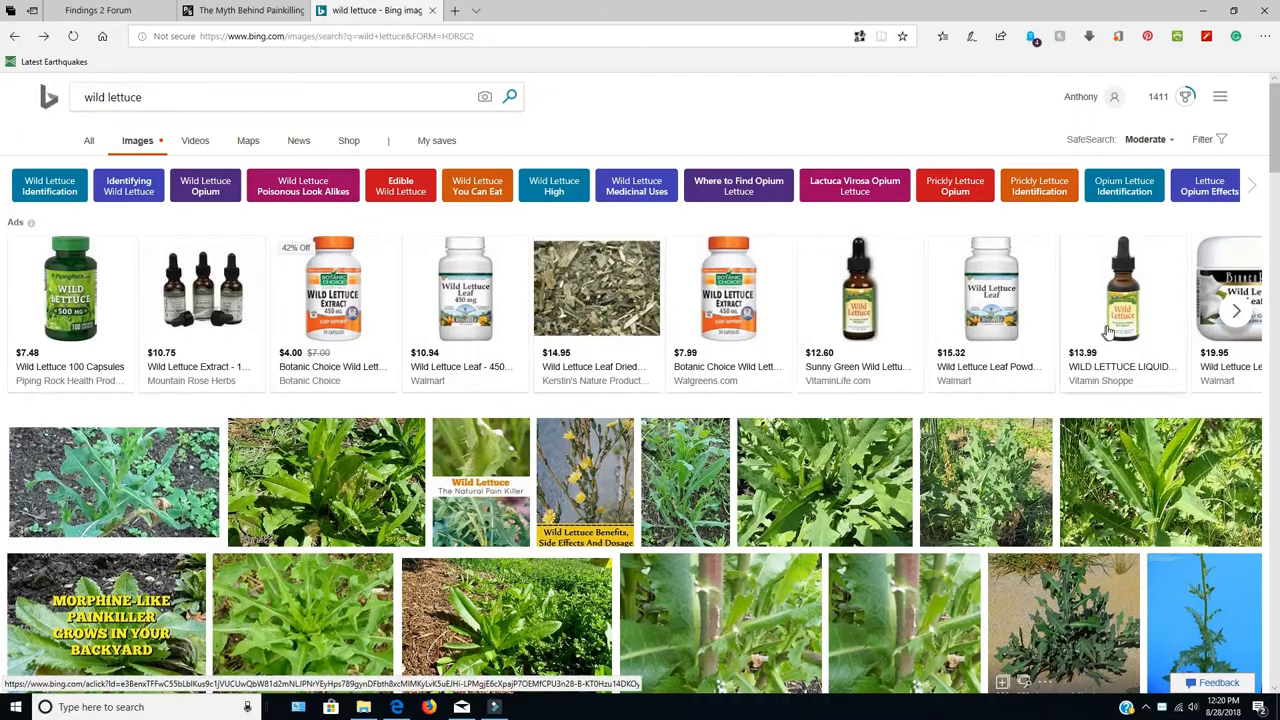
mouse_move(1236, 310)
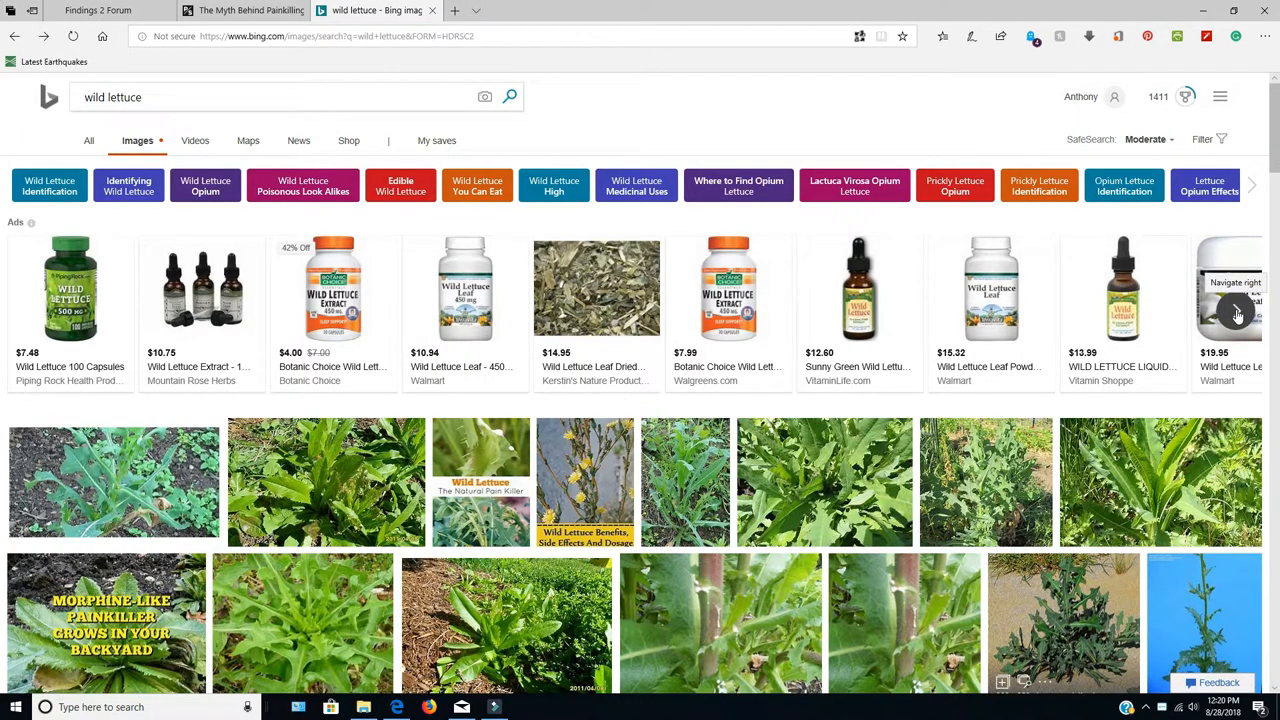
Advance the wild lettuce shopping ads carousel twice and browse the plant image results
left_click(1237, 310)
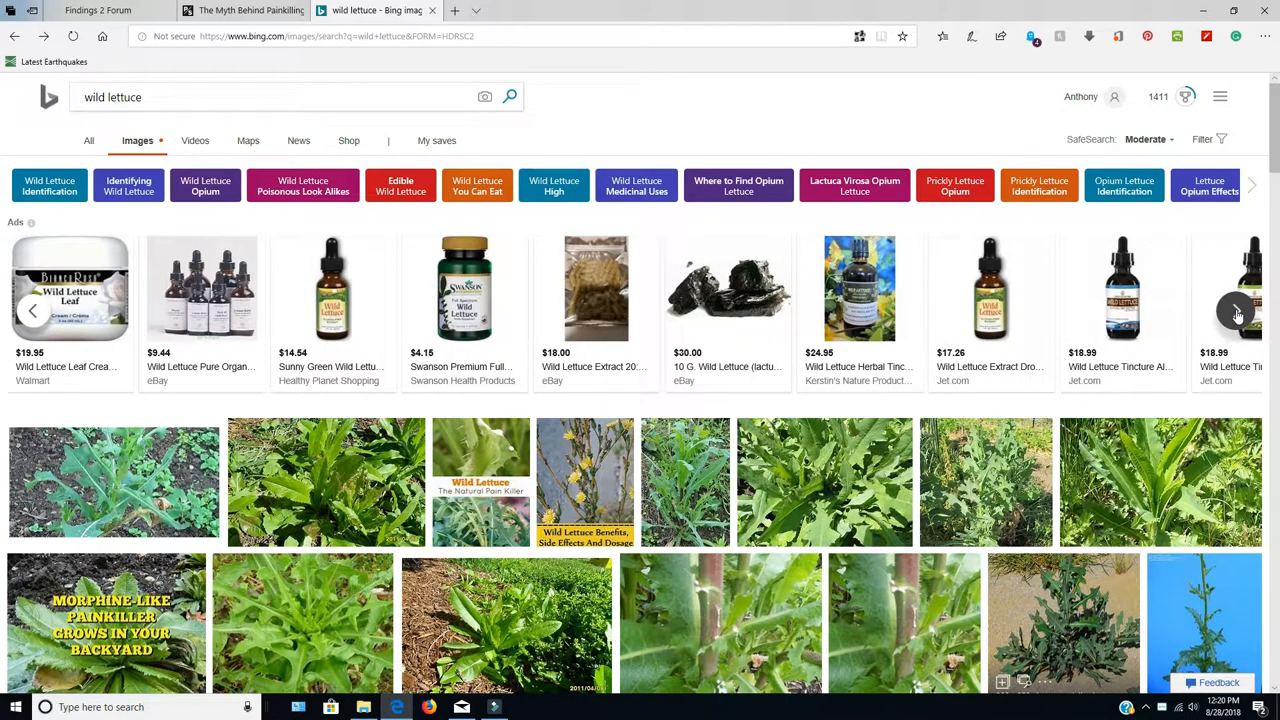
left_click(1237, 312)
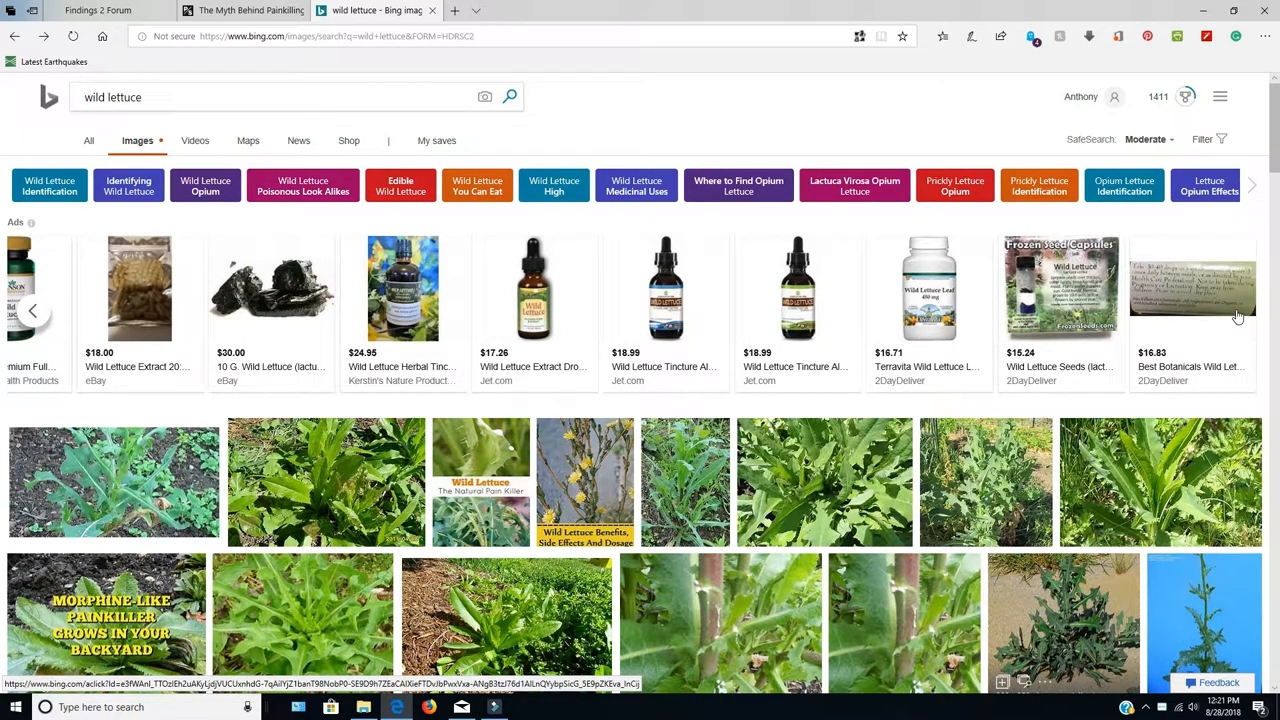
mouse_move(975, 450)
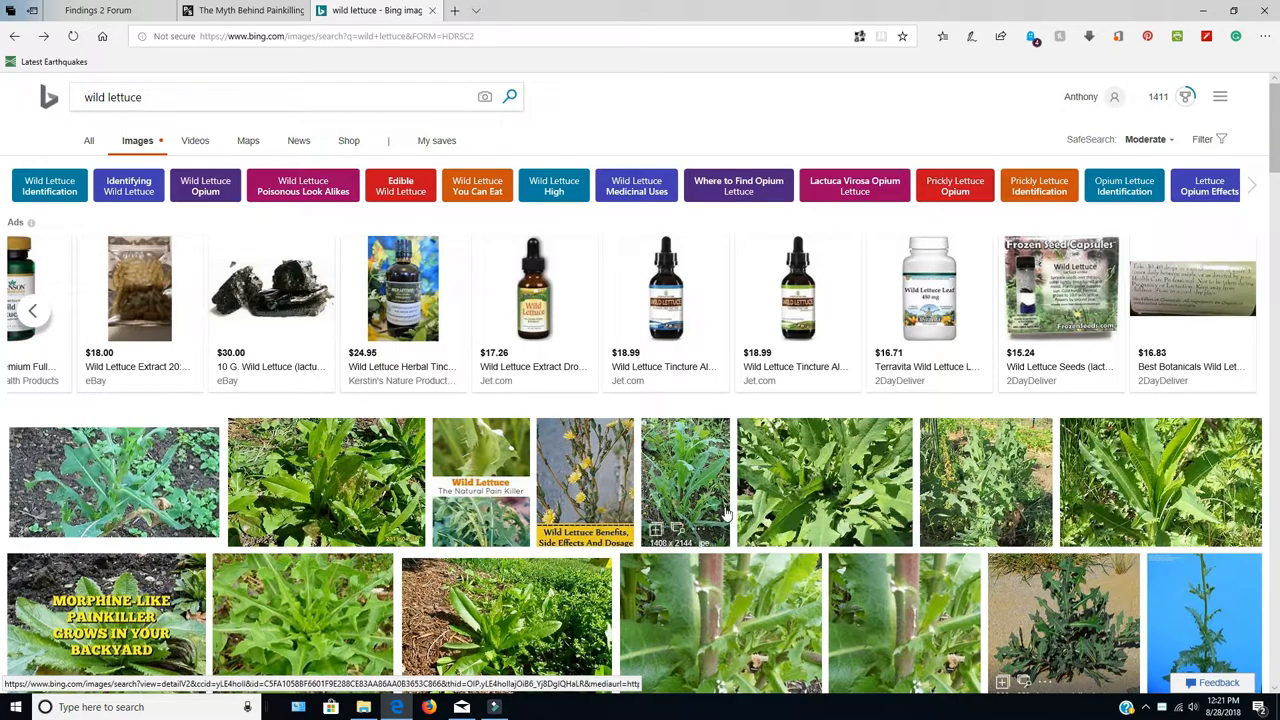
scroll("down", 3)
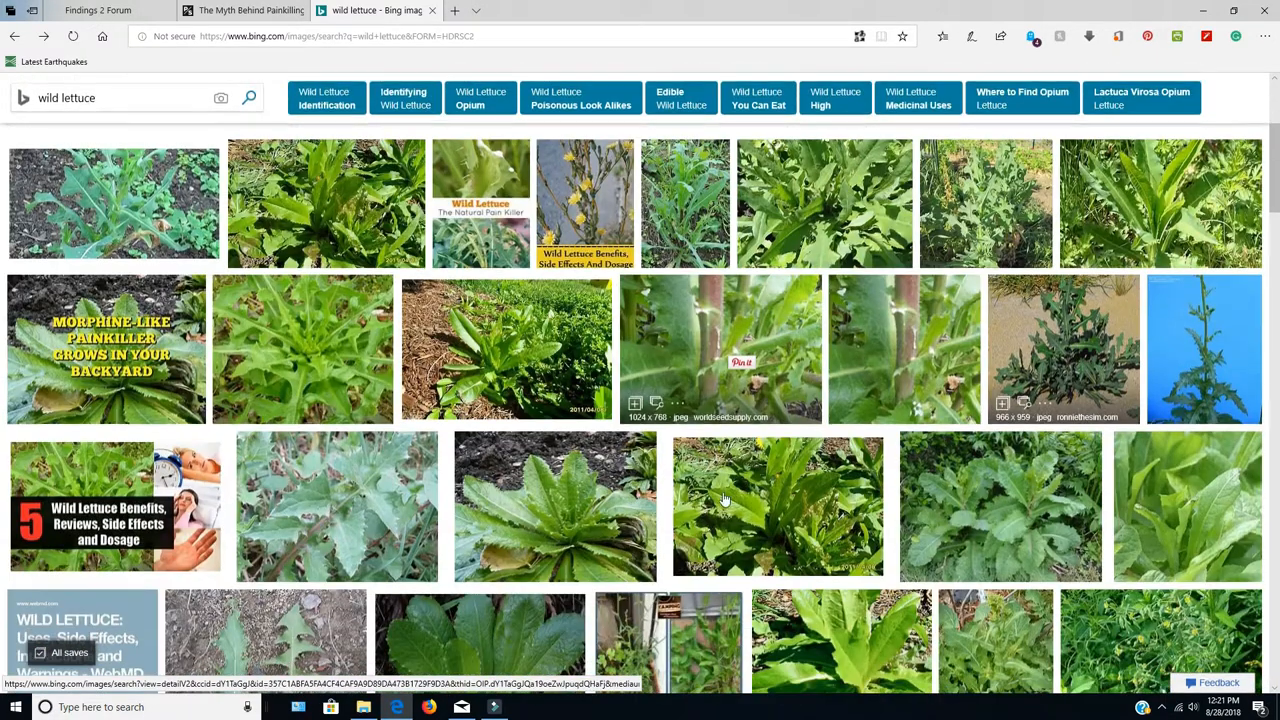
scroll("down", 3)
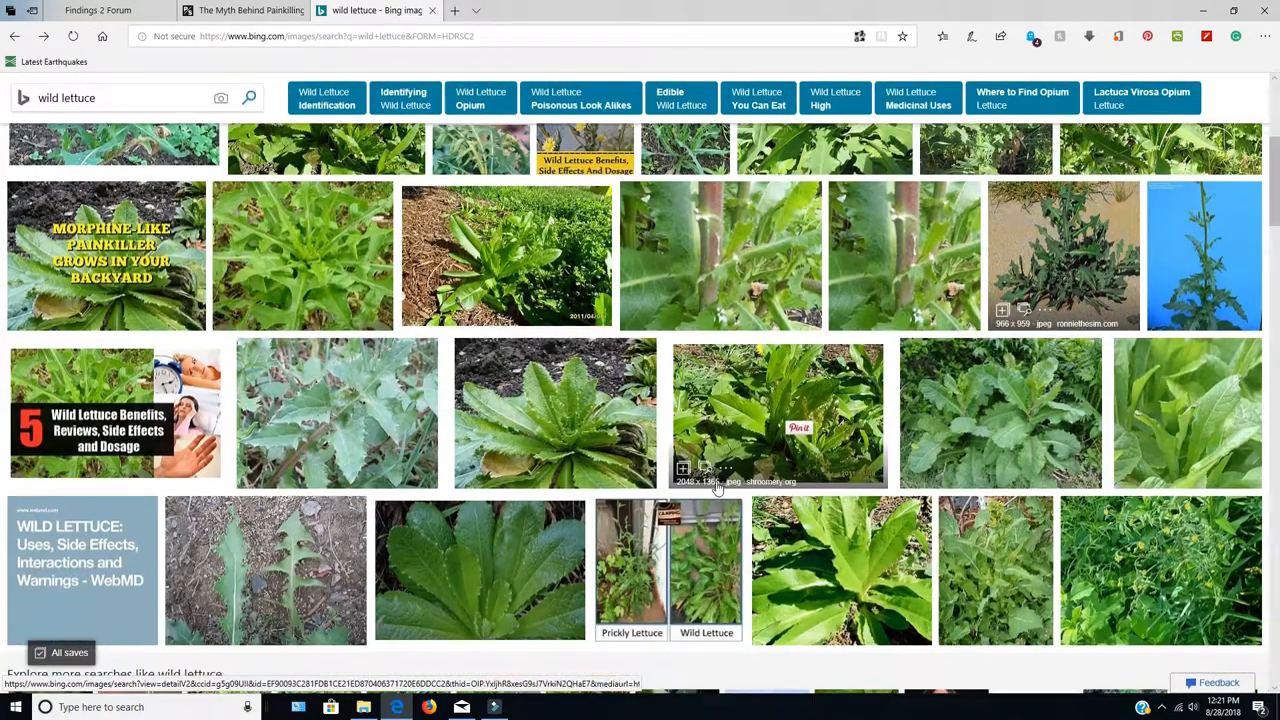
scroll("down", 3)
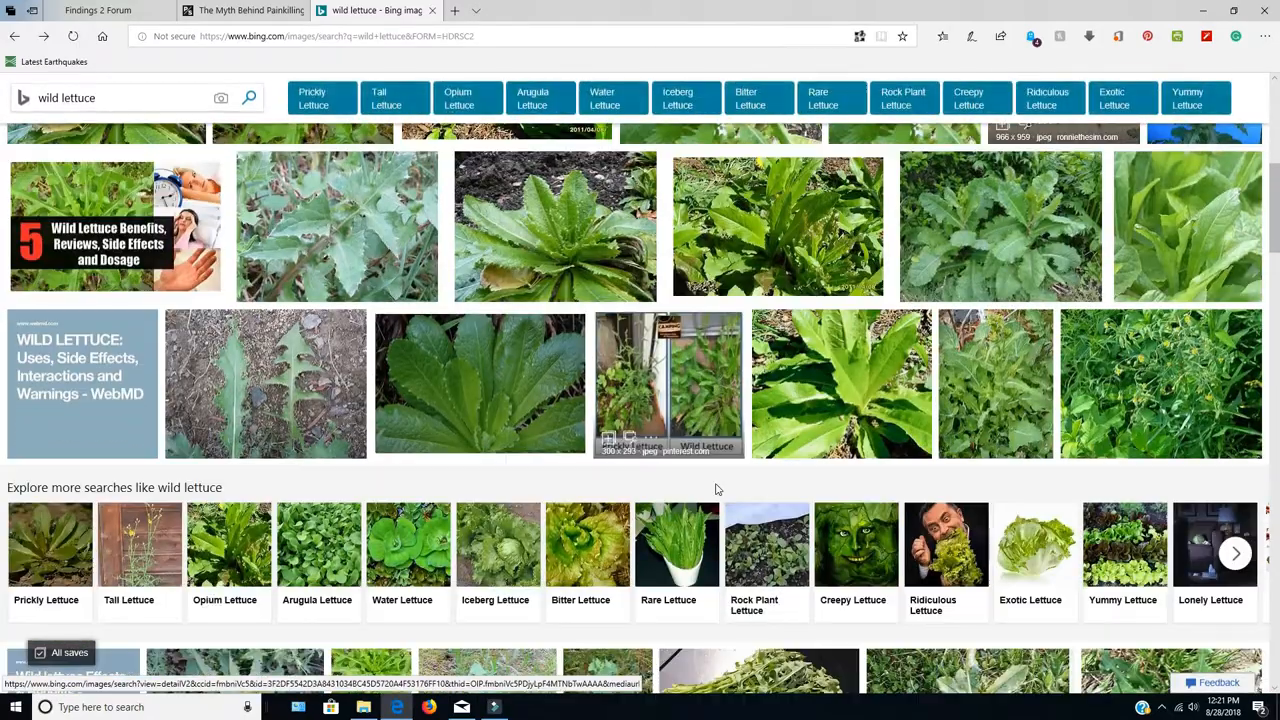
scroll("up", 3)
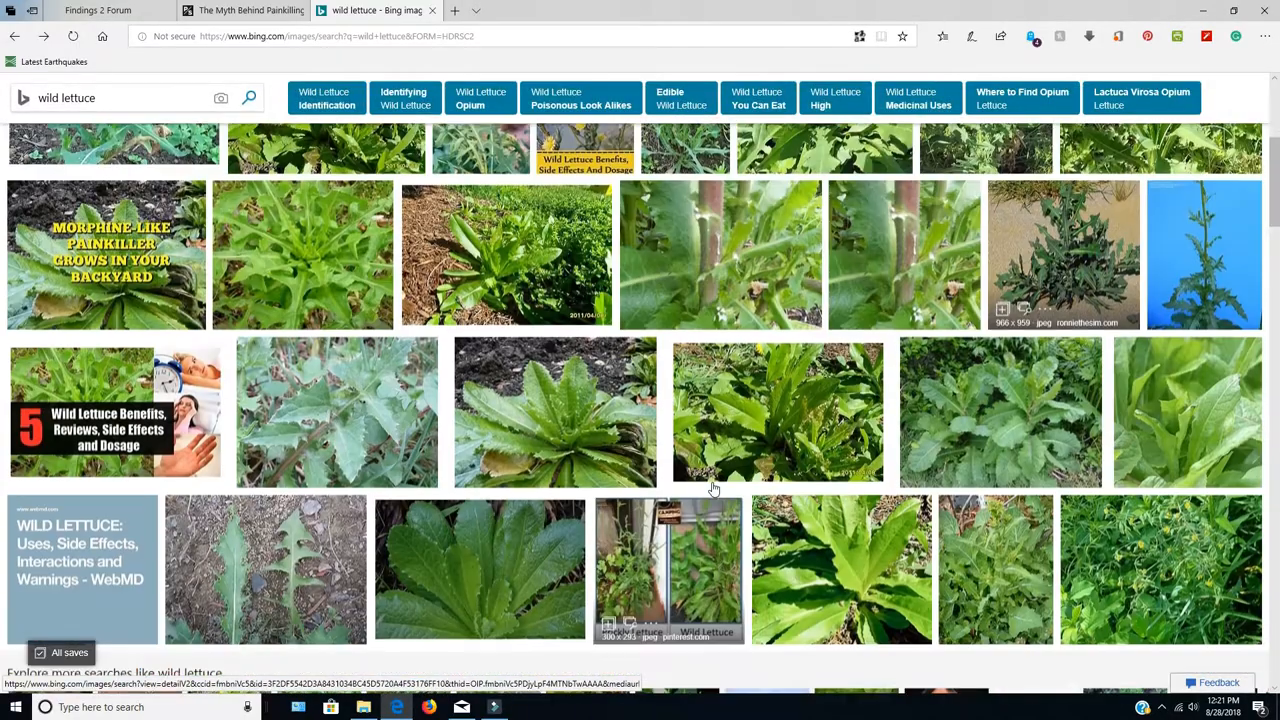
scroll("up", 3)
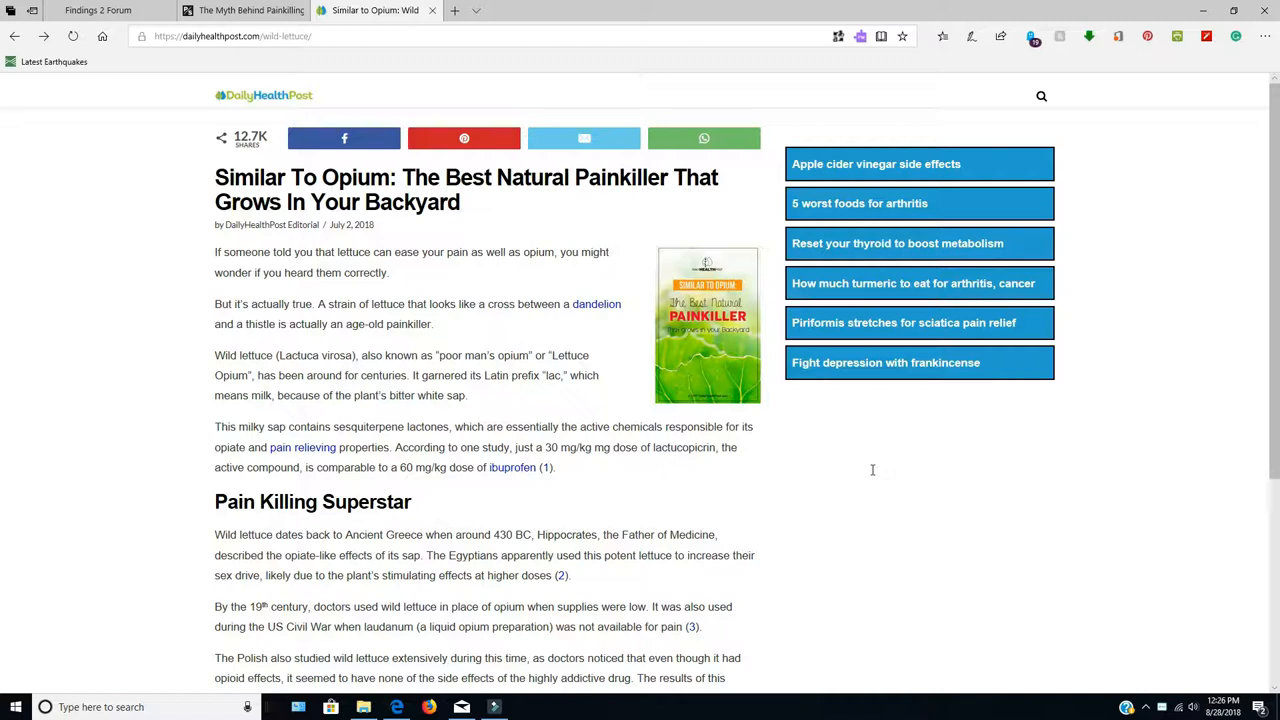
mouse_move(874, 474)
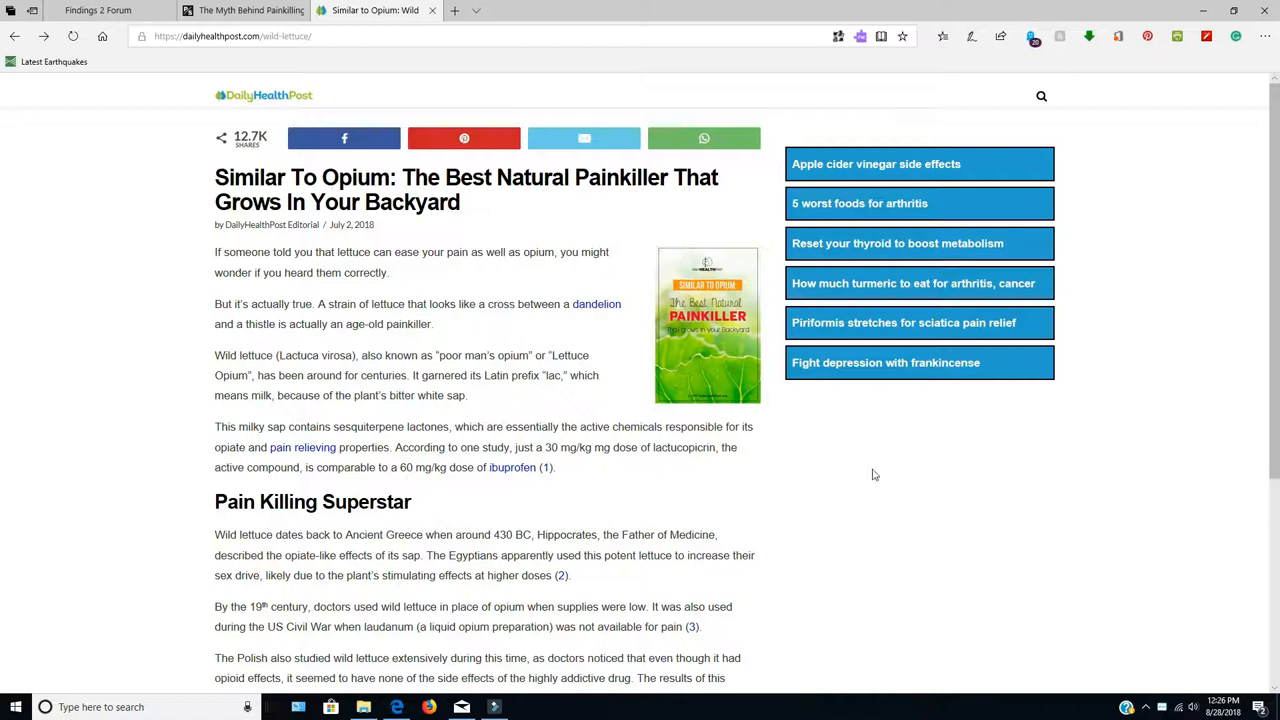
mouse_move(884, 322)
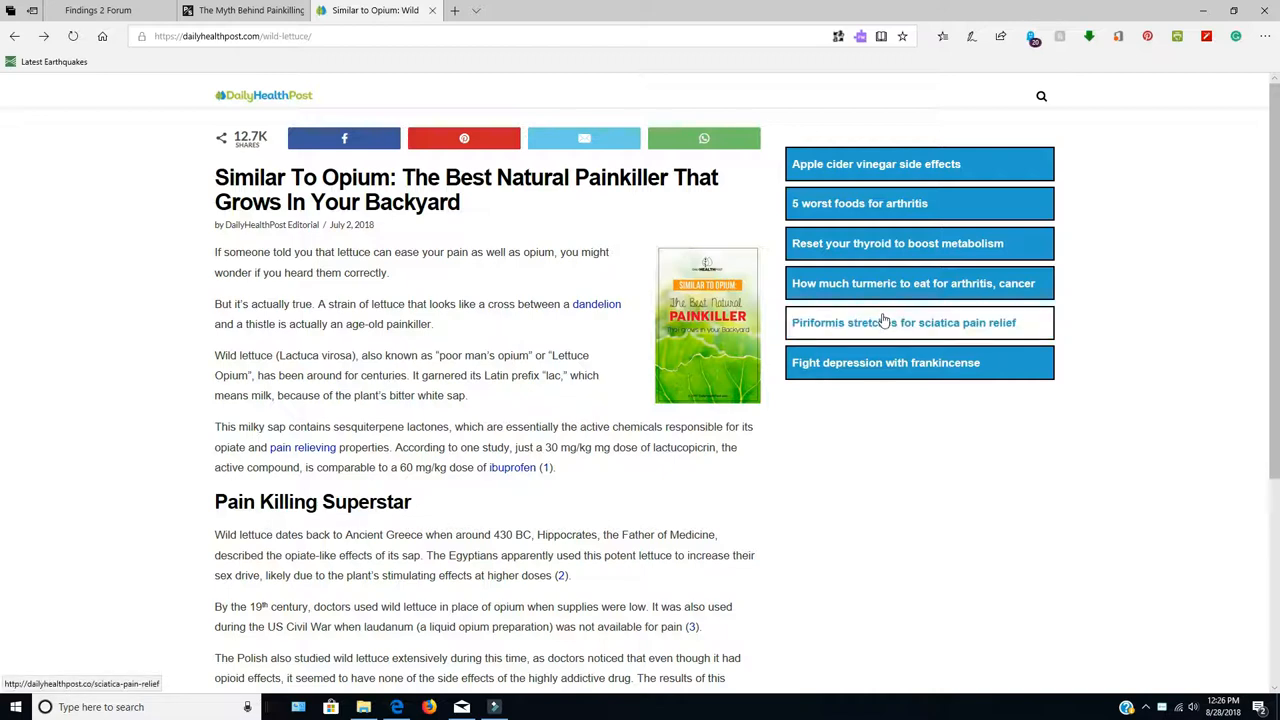
mouse_move(875, 283)
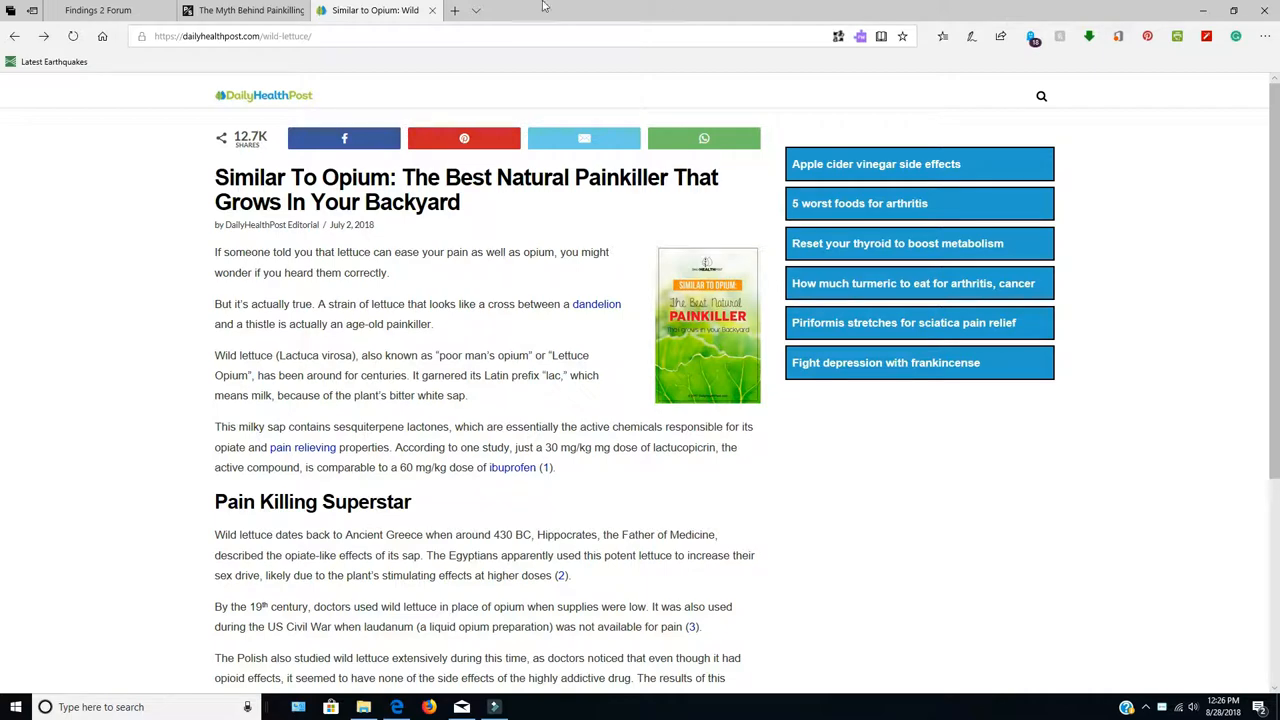
scroll("down", 3)
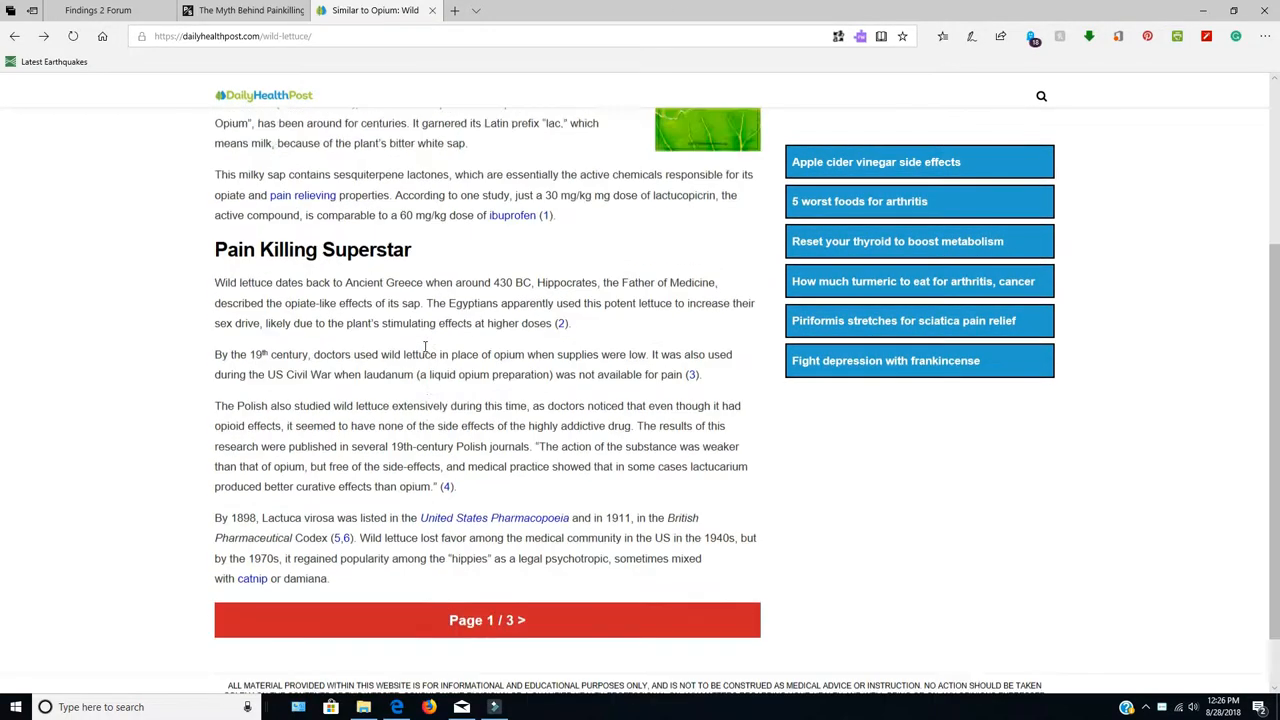
scroll("up", 3)
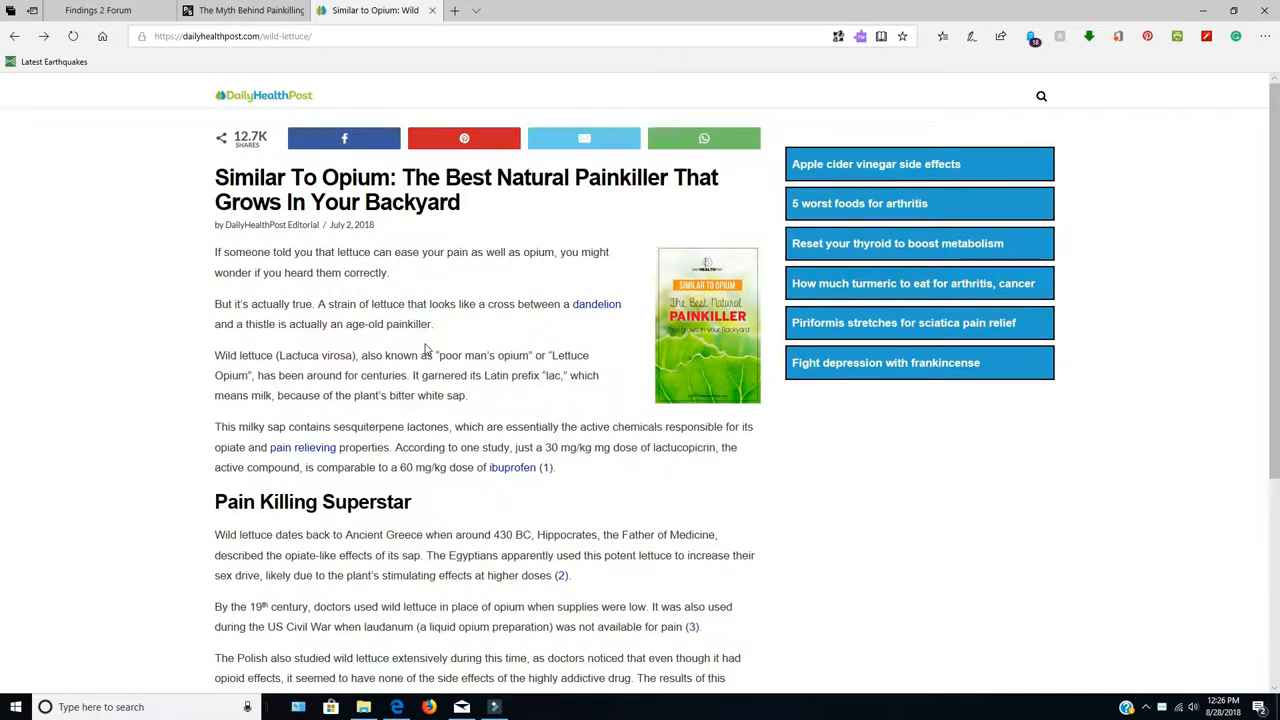